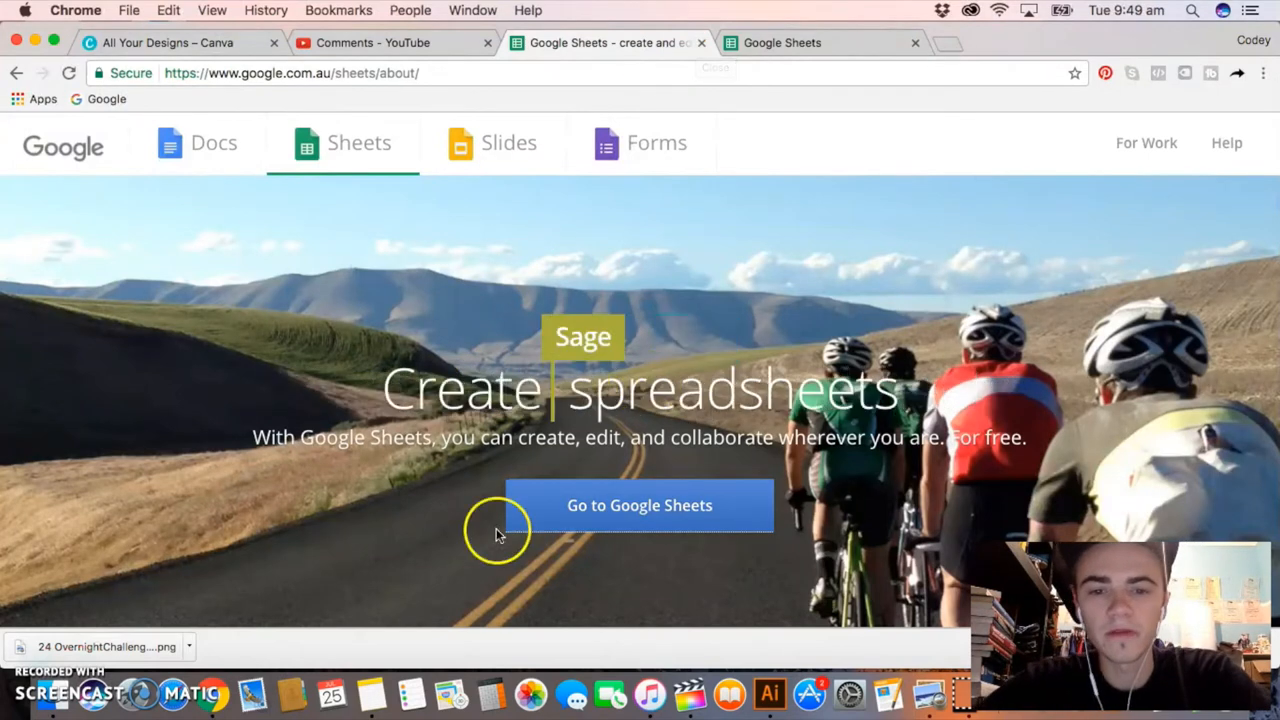
mouse_move(660, 530)
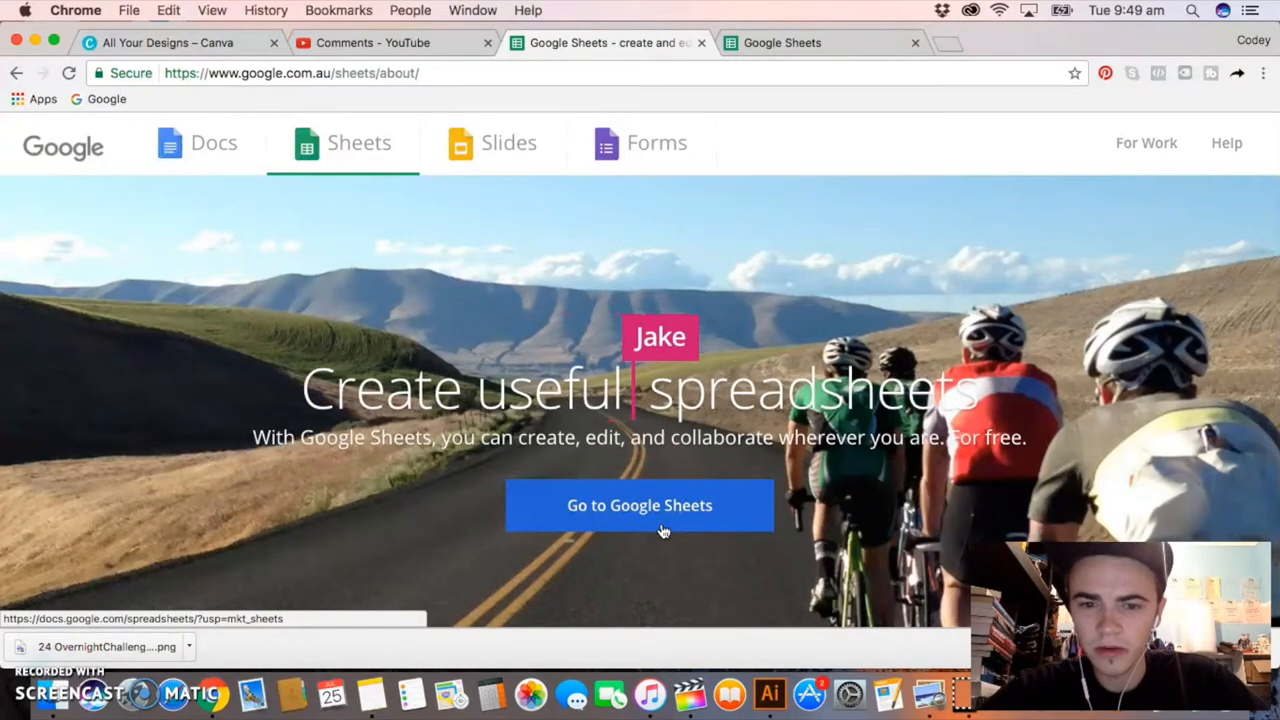
mouse_move(659, 522)
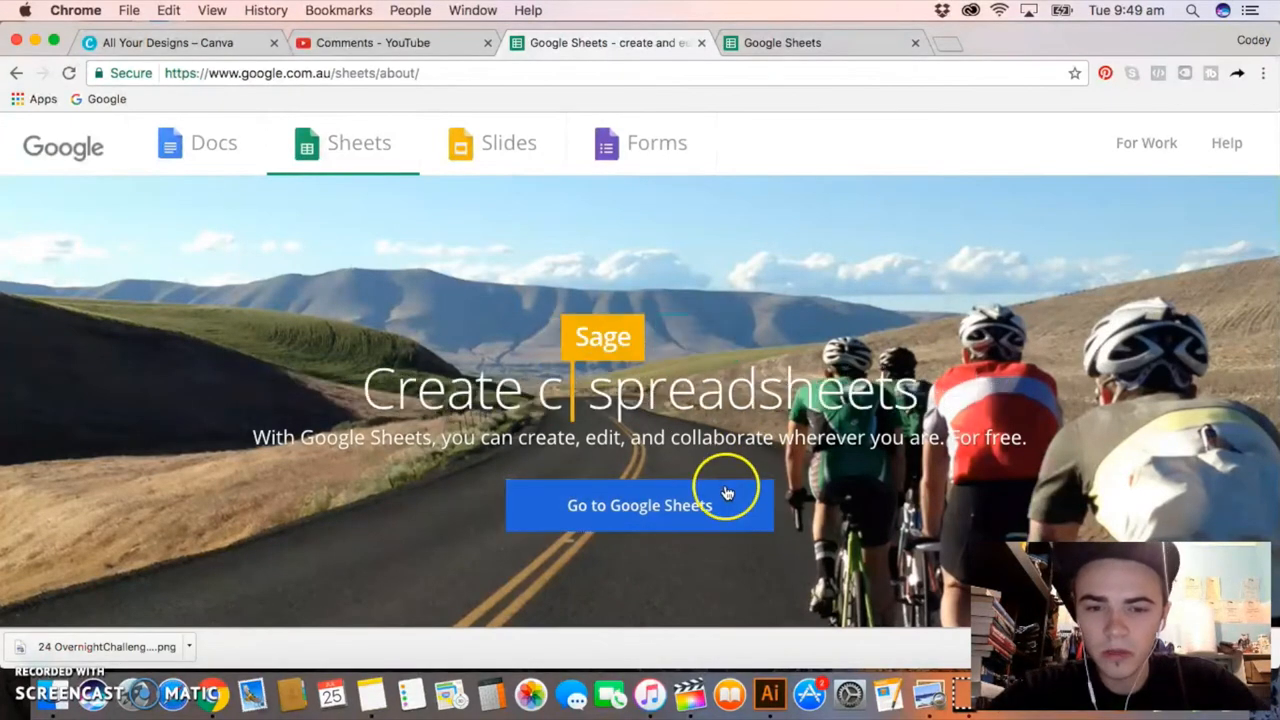
mouse_move(710, 508)
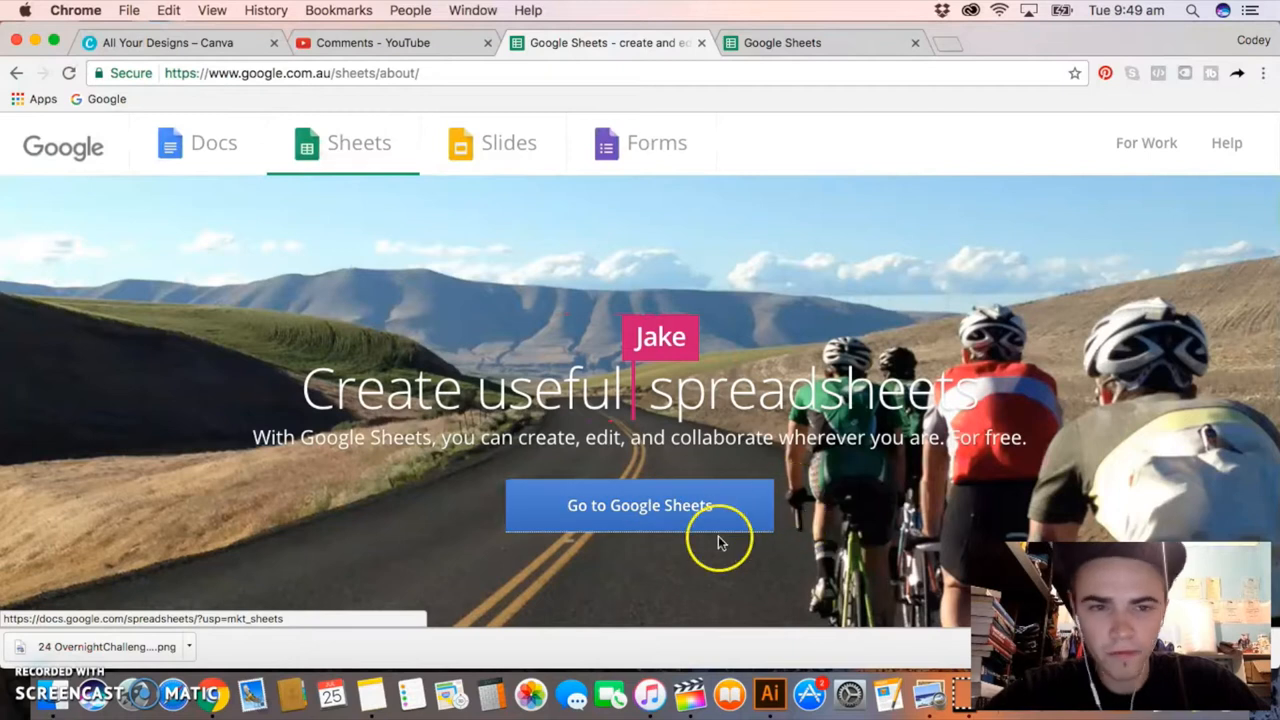
mouse_move(718, 537)
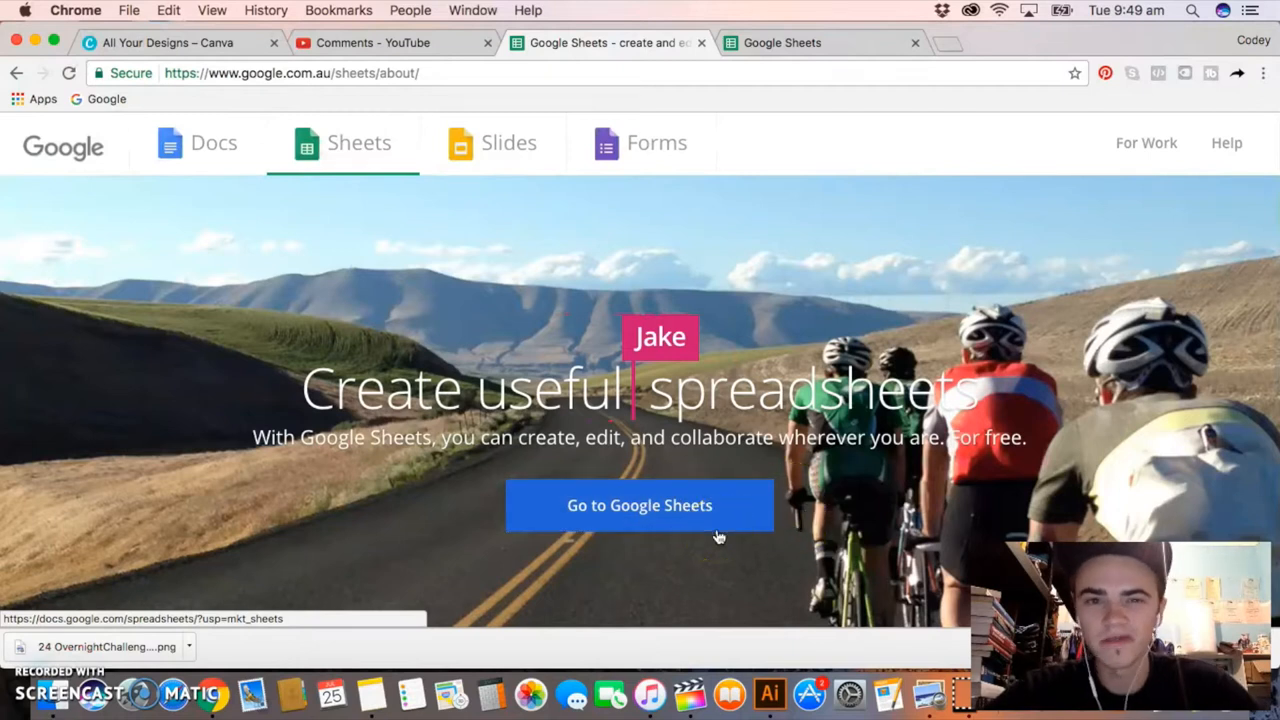
Step: Go to the Google Sheets home page and scroll through the recent spreadsheets
left_click(639, 505)
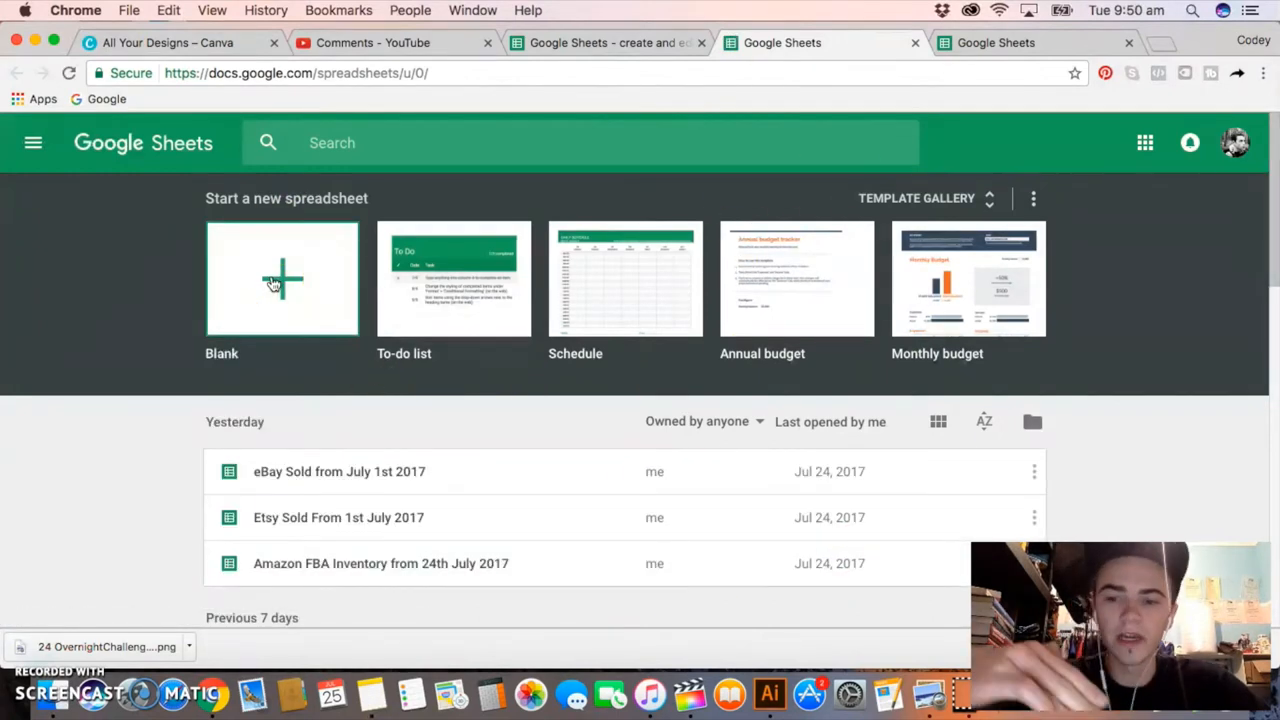
mouse_move(400, 605)
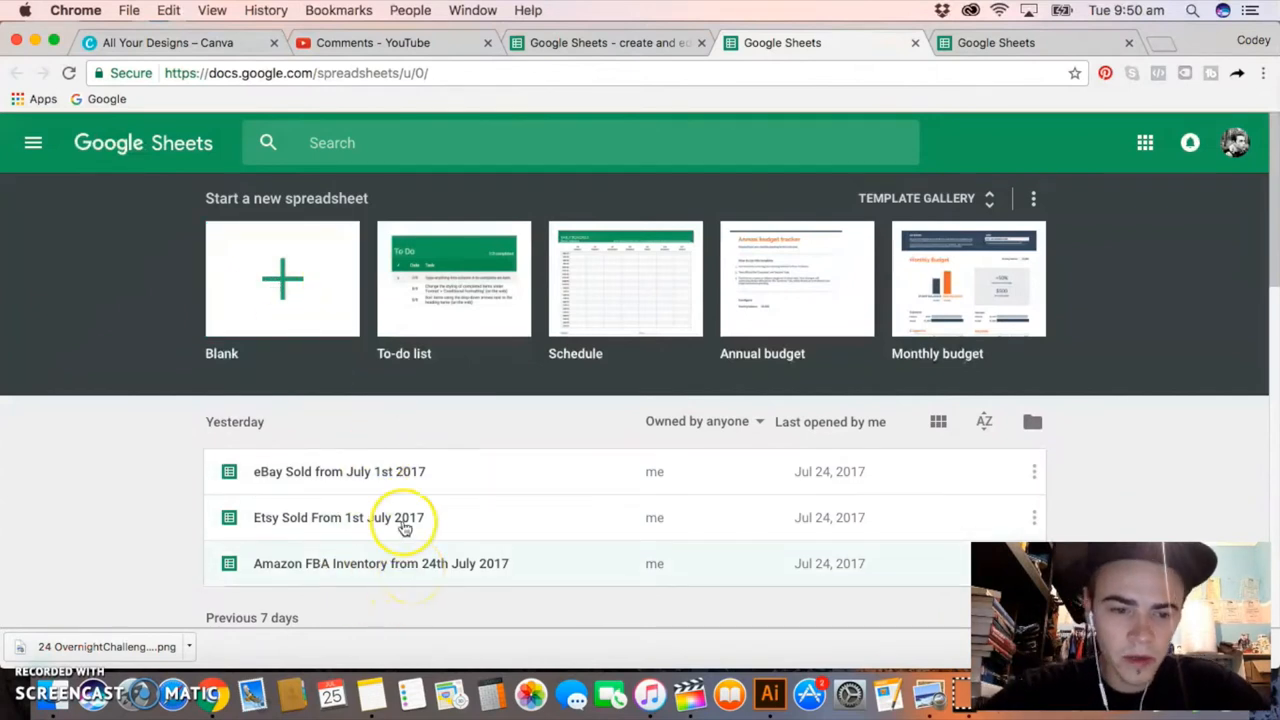
scroll("down", 3)
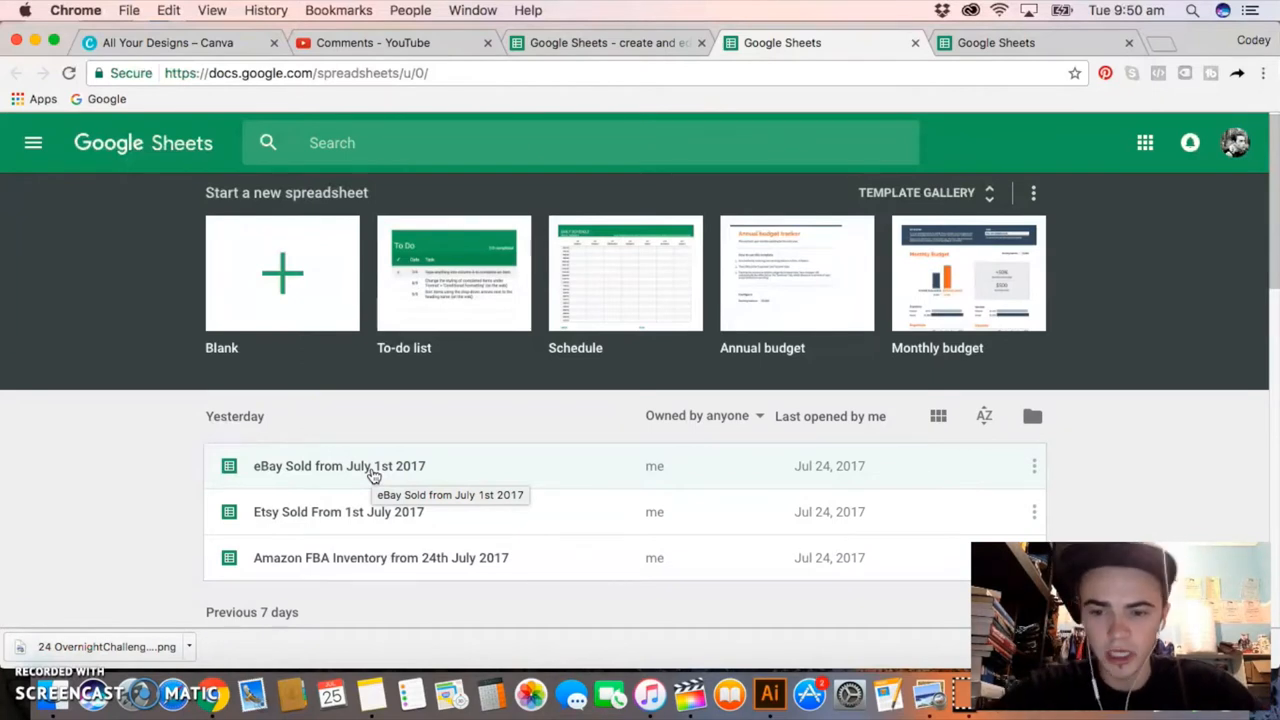
Step: Open 'eBay Sold from July 1st 2017' and inspect the broken DJI item's paid amount
left_click(339, 466)
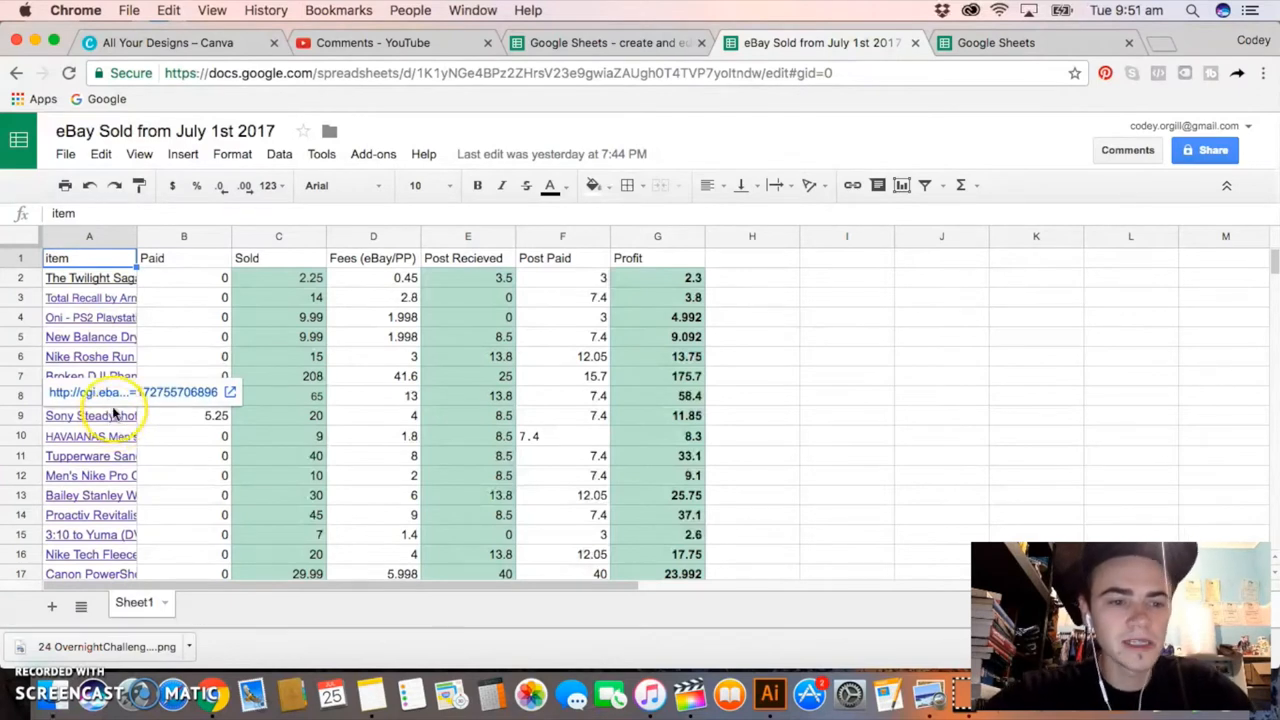
mouse_move(113, 392)
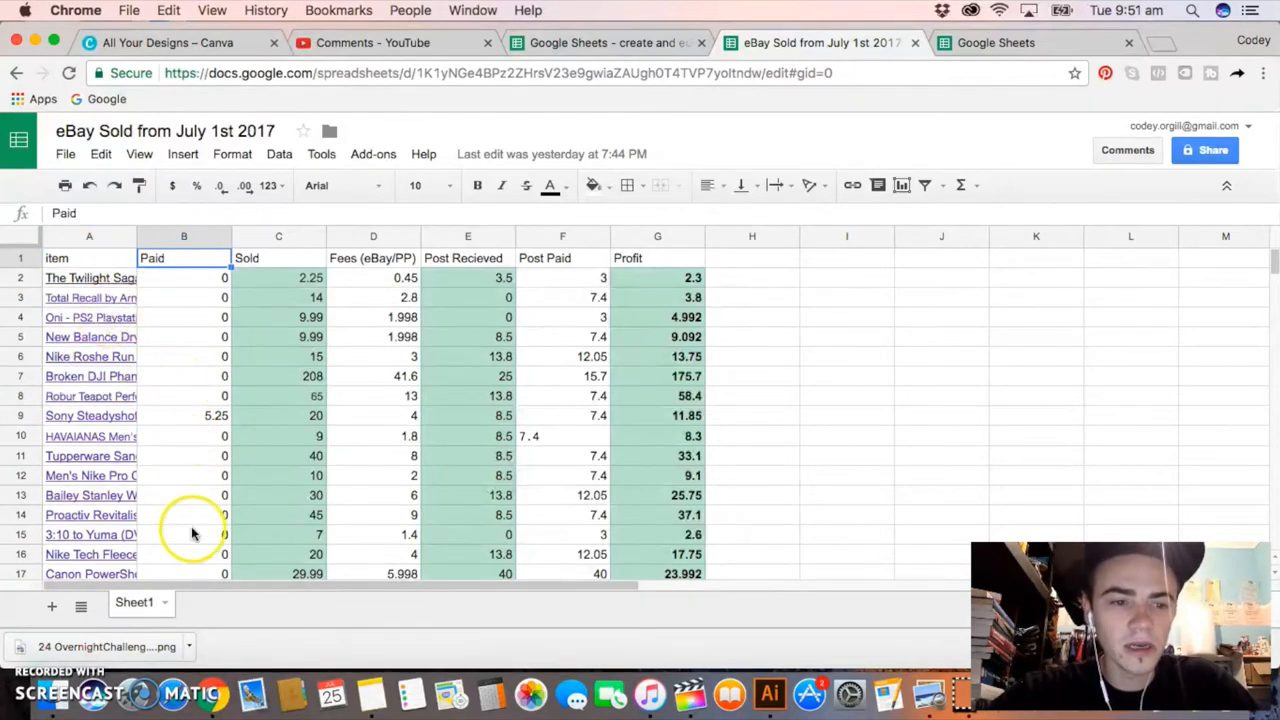
mouse_move(190, 495)
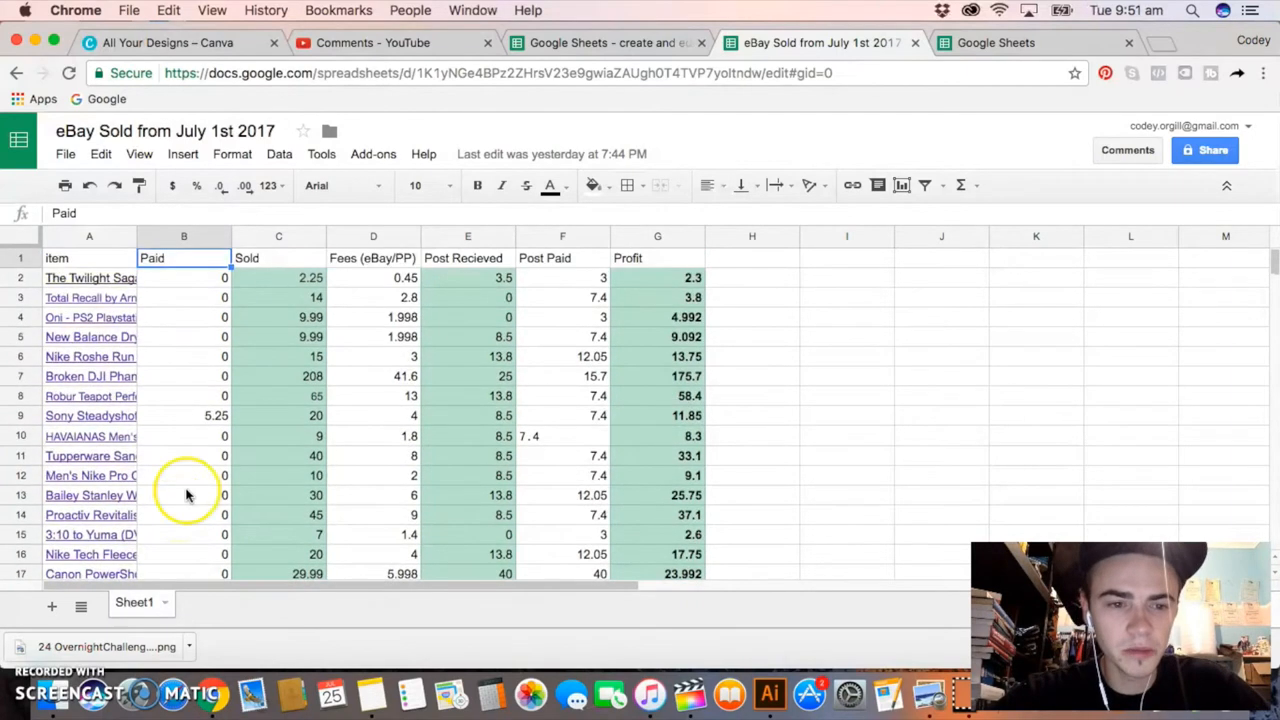
mouse_move(160, 514)
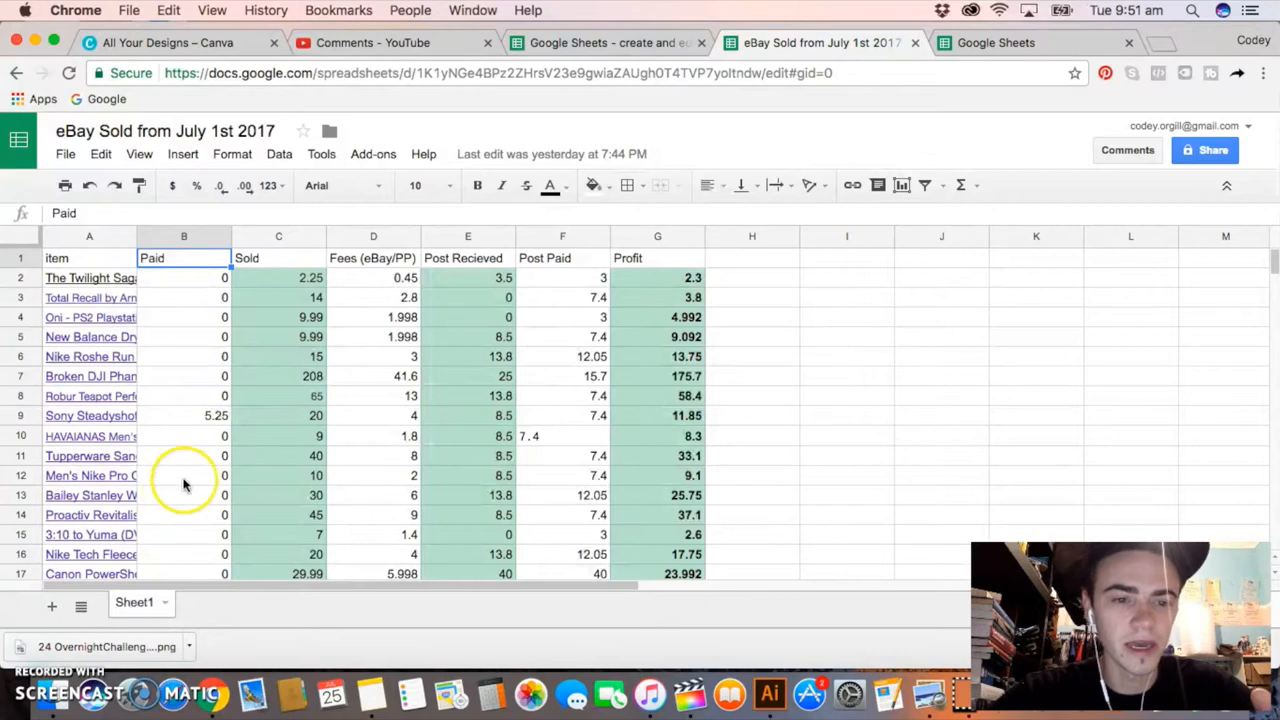
left_click(184, 376)
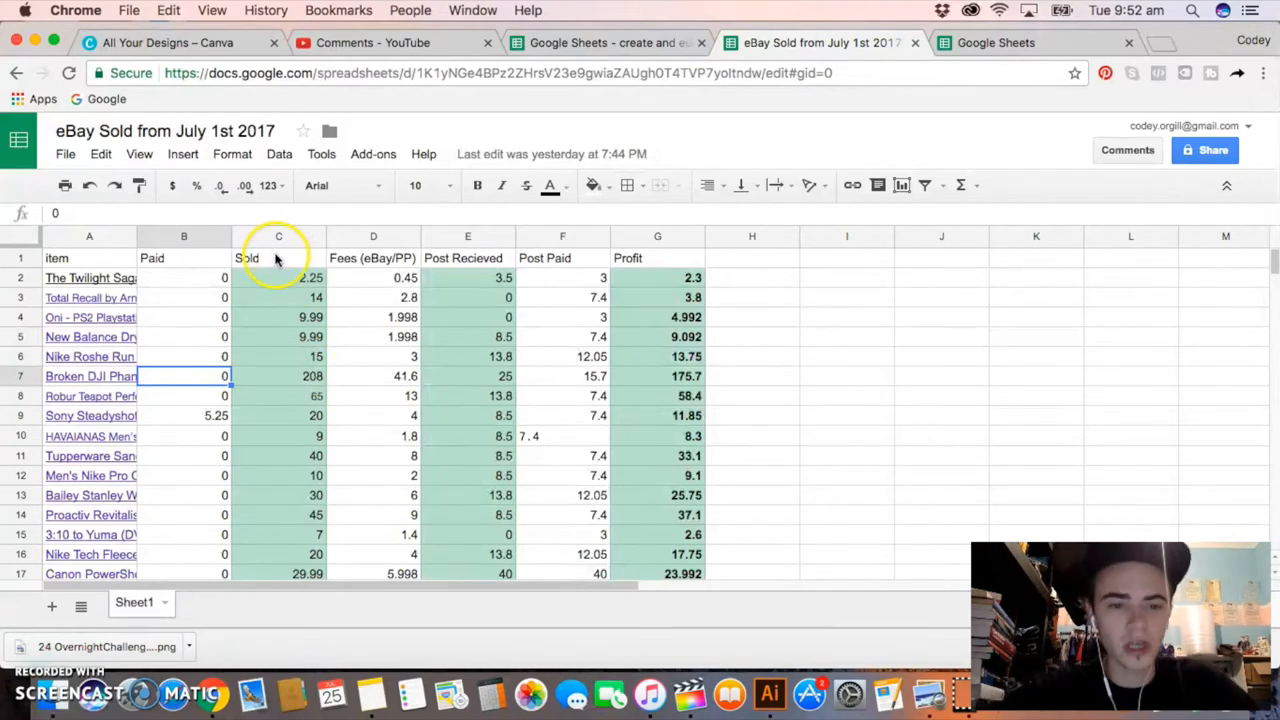
mouse_move(313, 533)
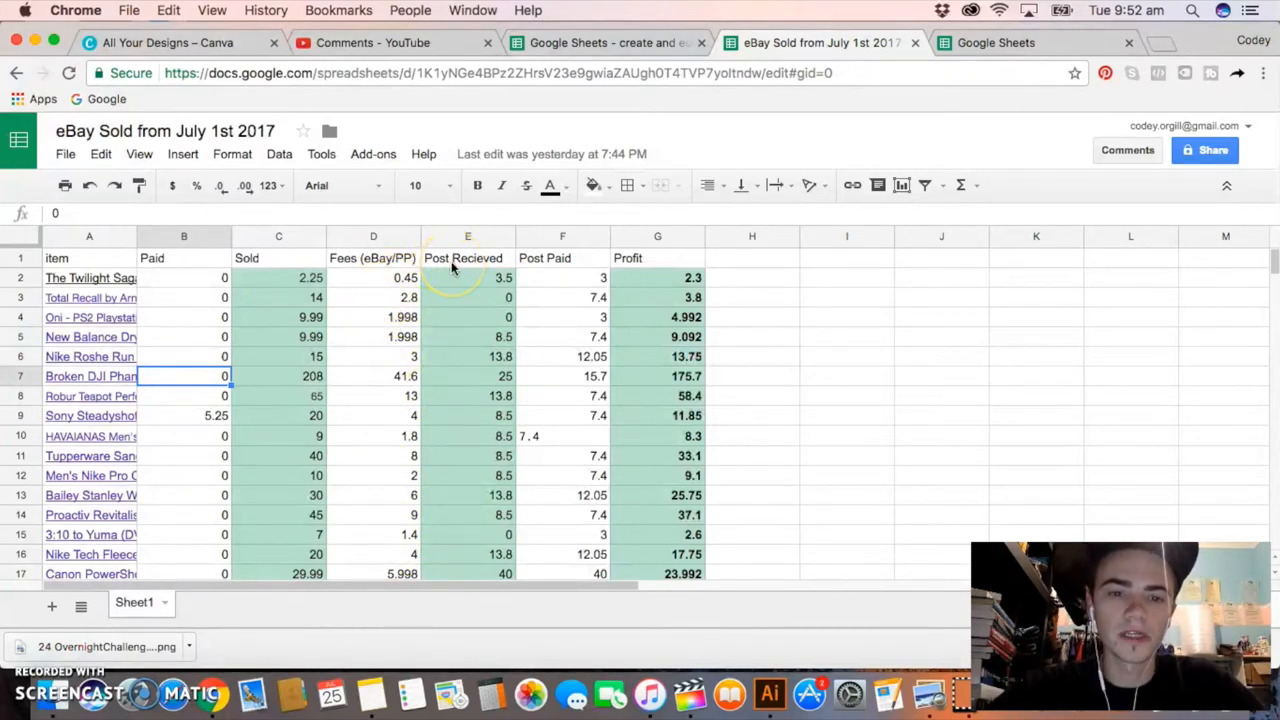
mouse_move(445, 367)
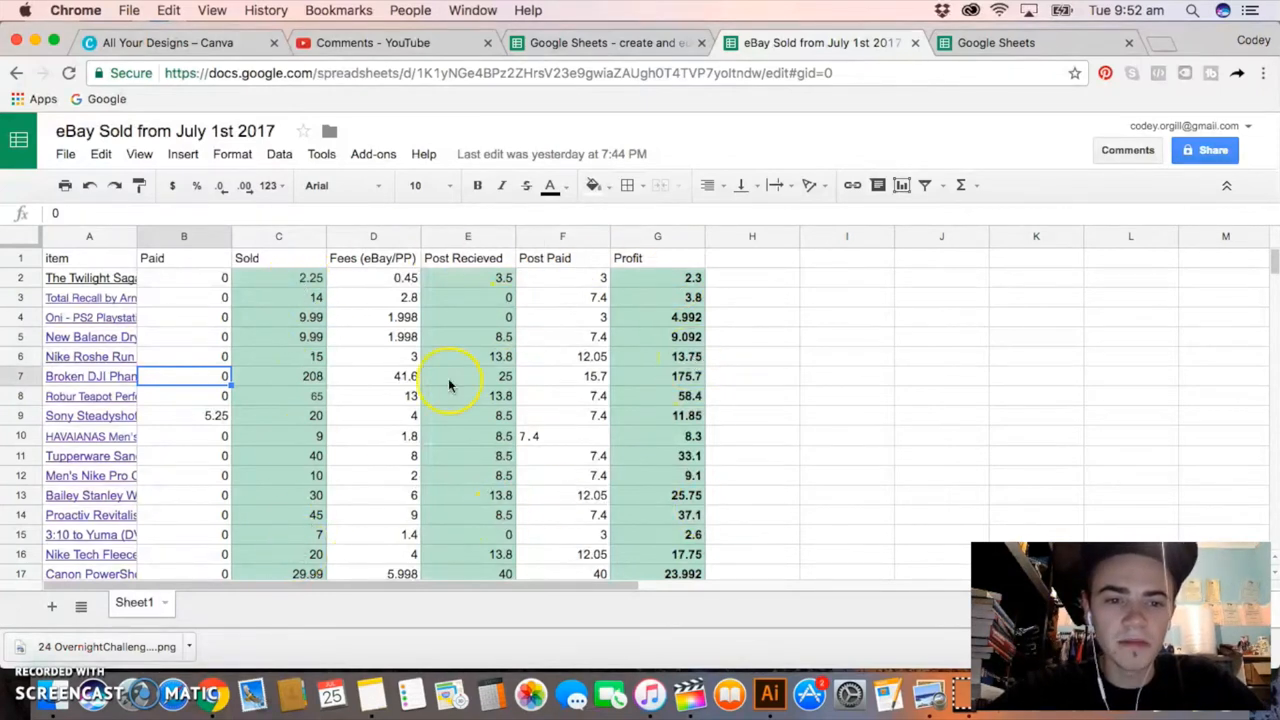
mouse_move(253, 500)
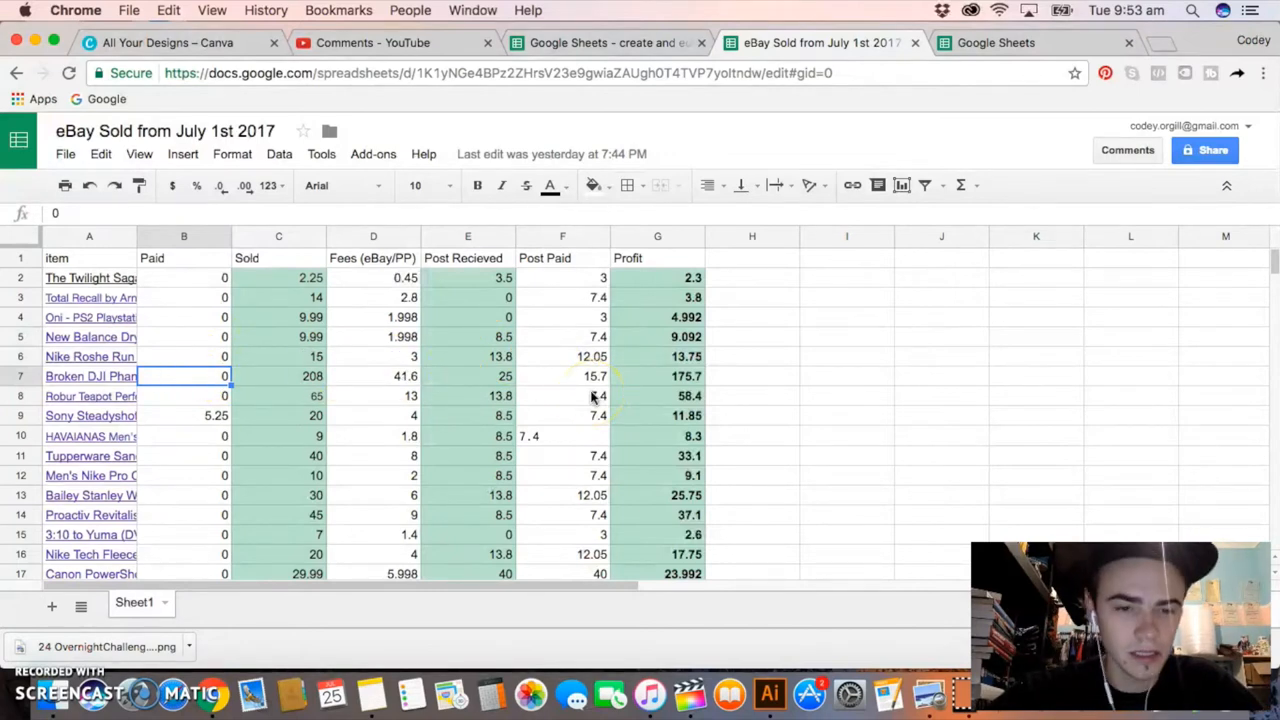
scroll("down", 3)
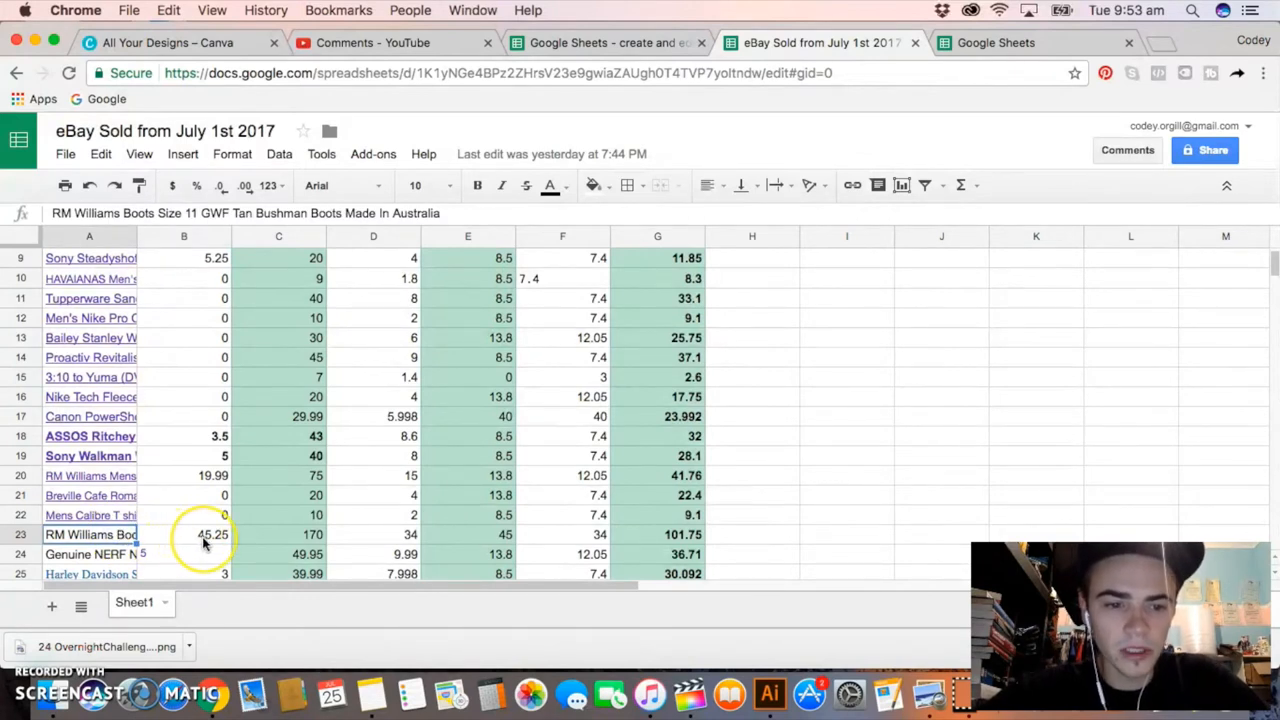
left_click(278, 534)
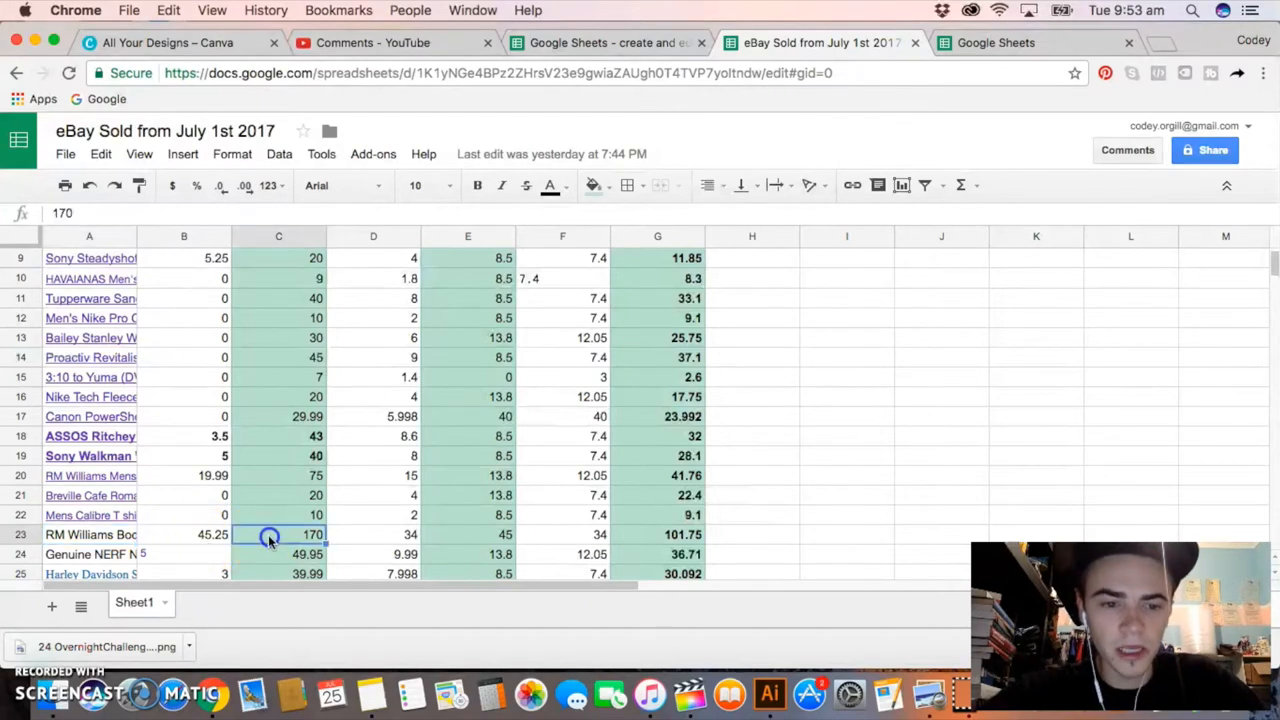
mouse_move(355, 538)
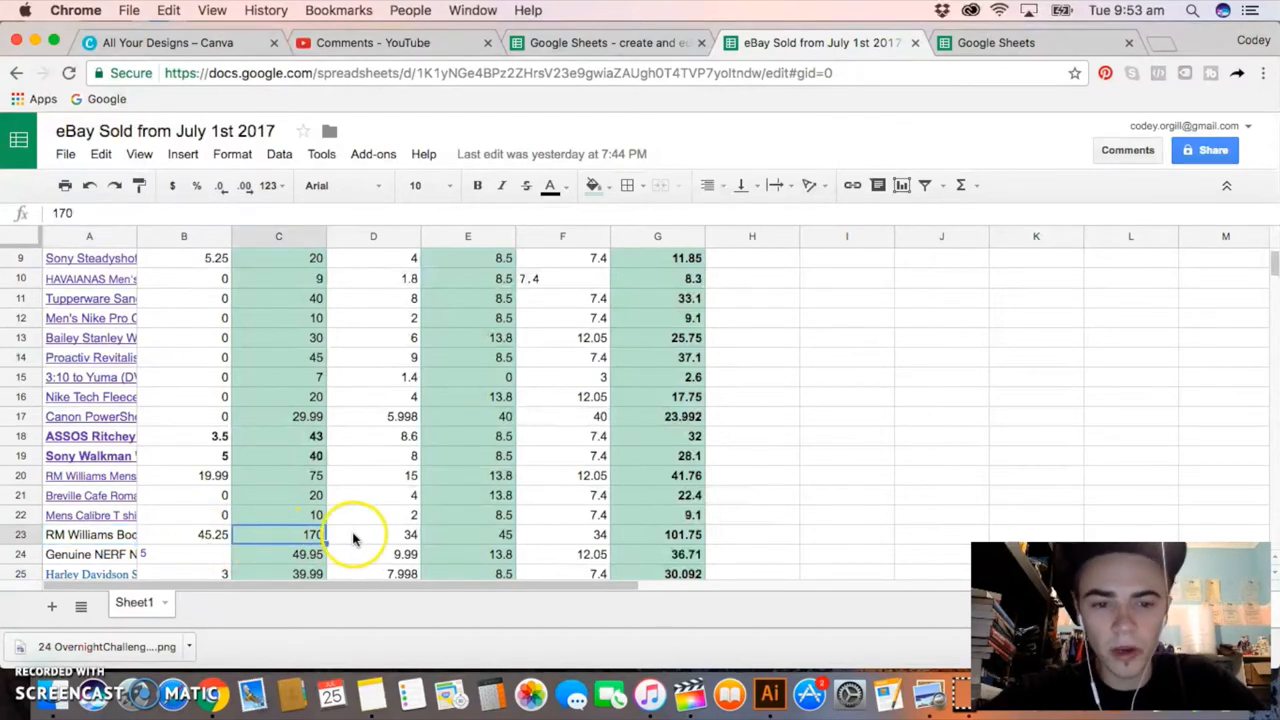
left_click(373, 534)
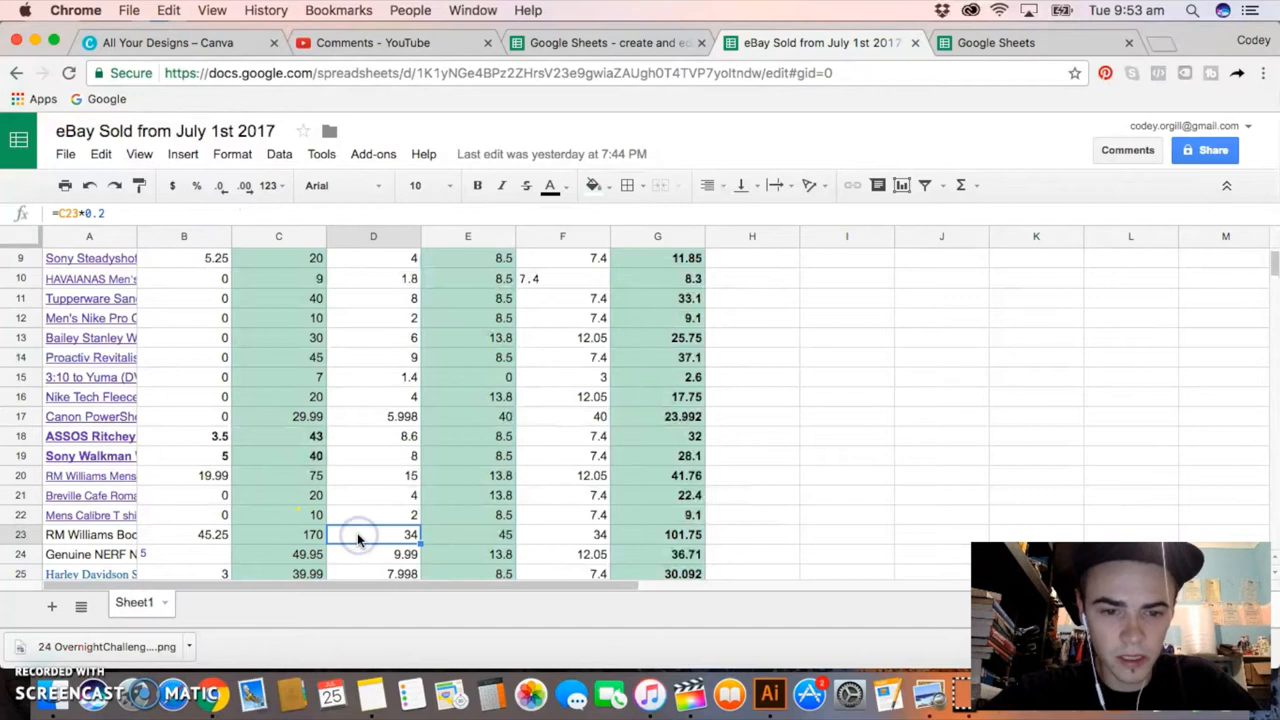
left_click(467, 534)
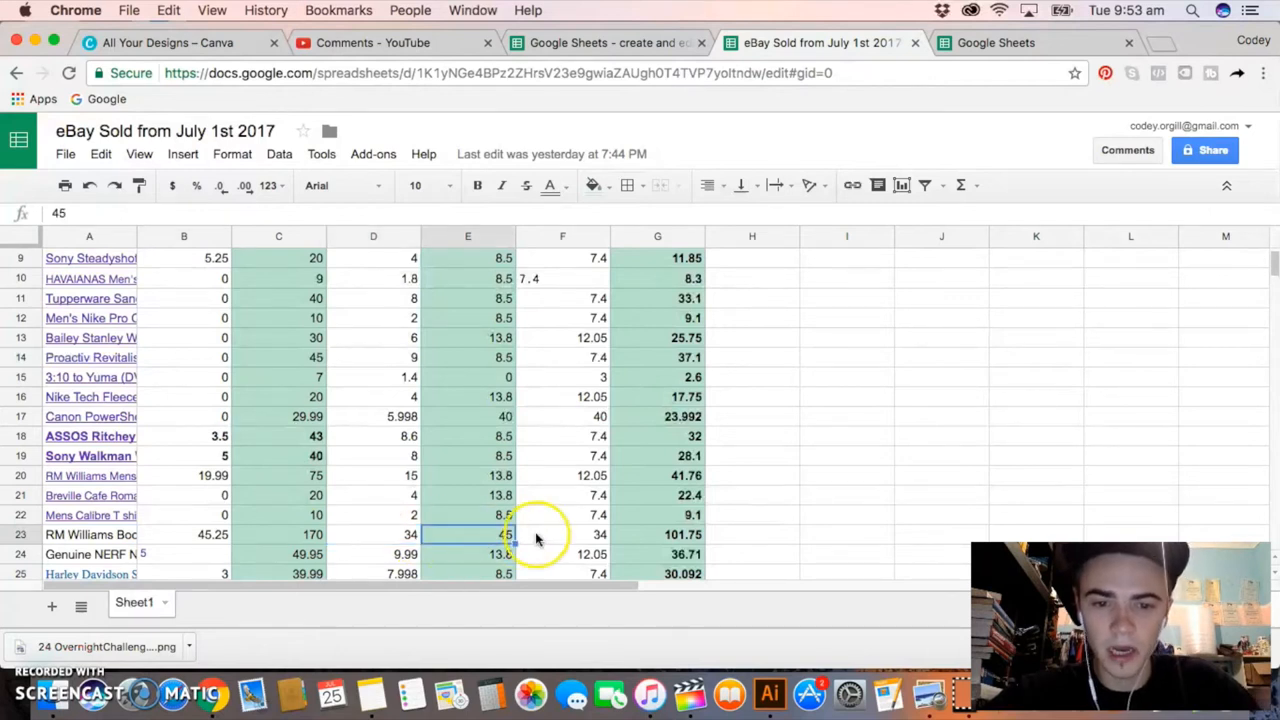
left_click(562, 534)
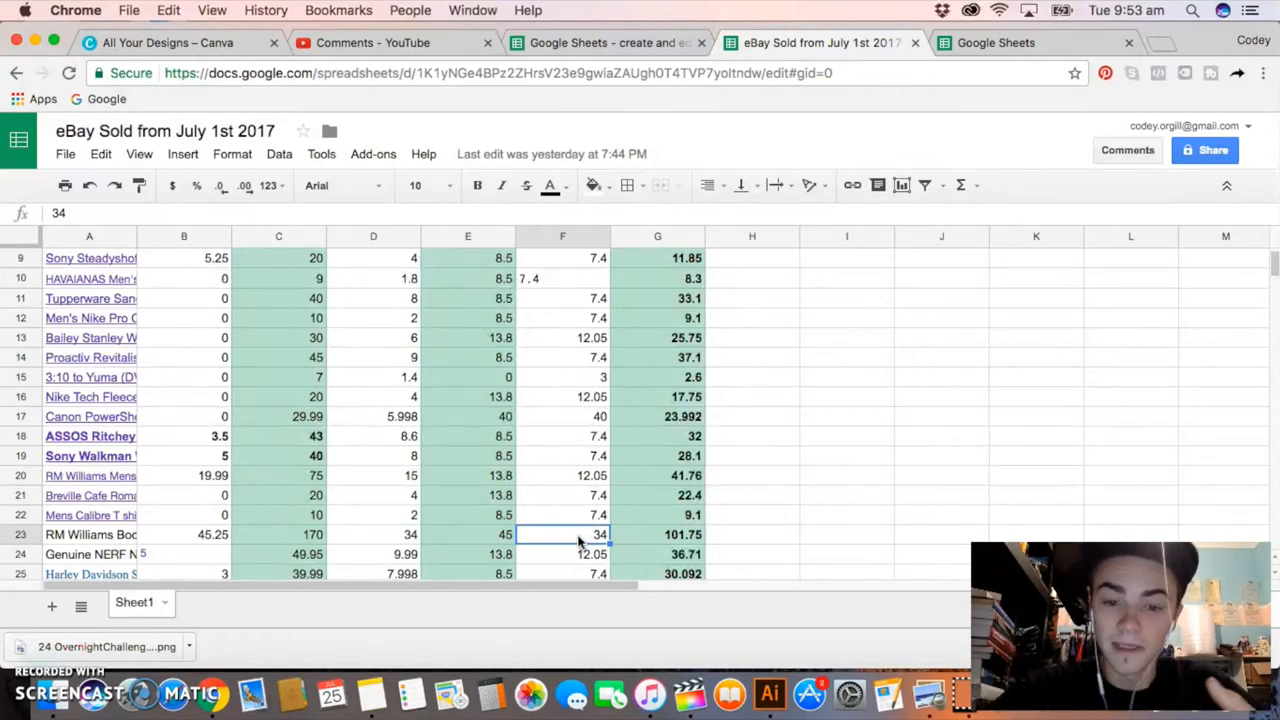
left_click(657, 534)
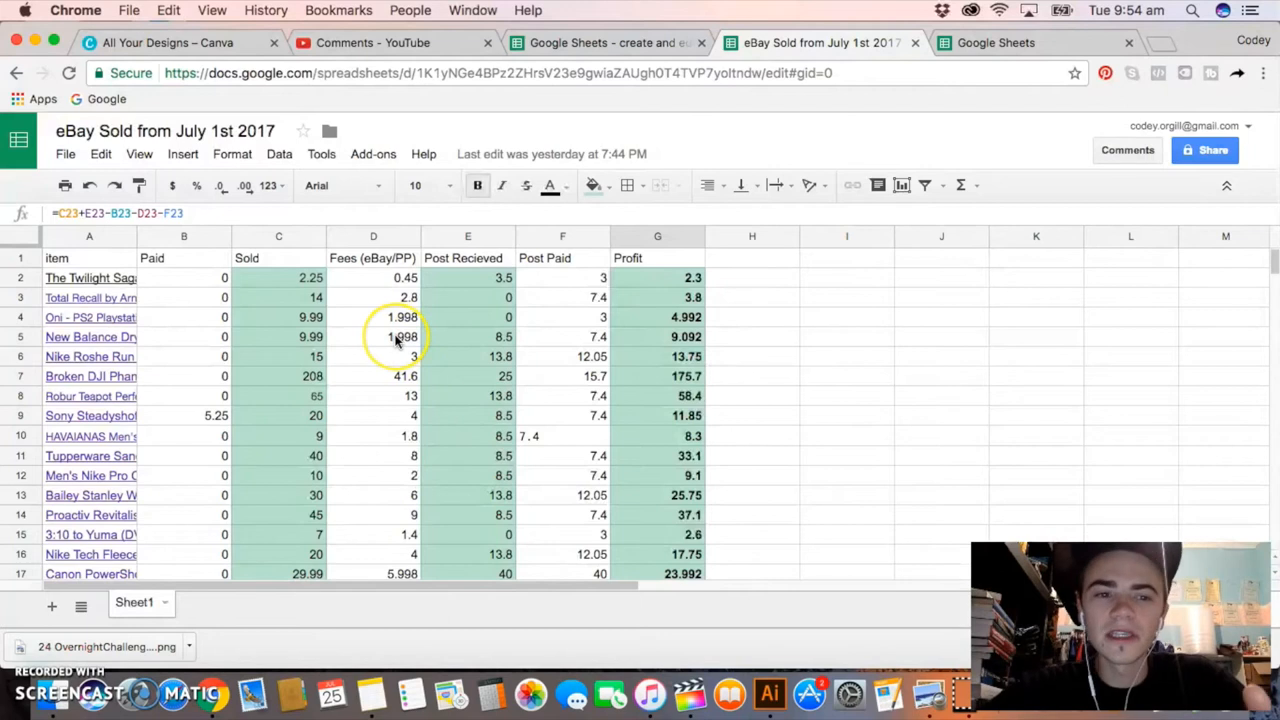
Step: Select the first item's fees cell D2 for the 20% formula
left_click(373, 297)
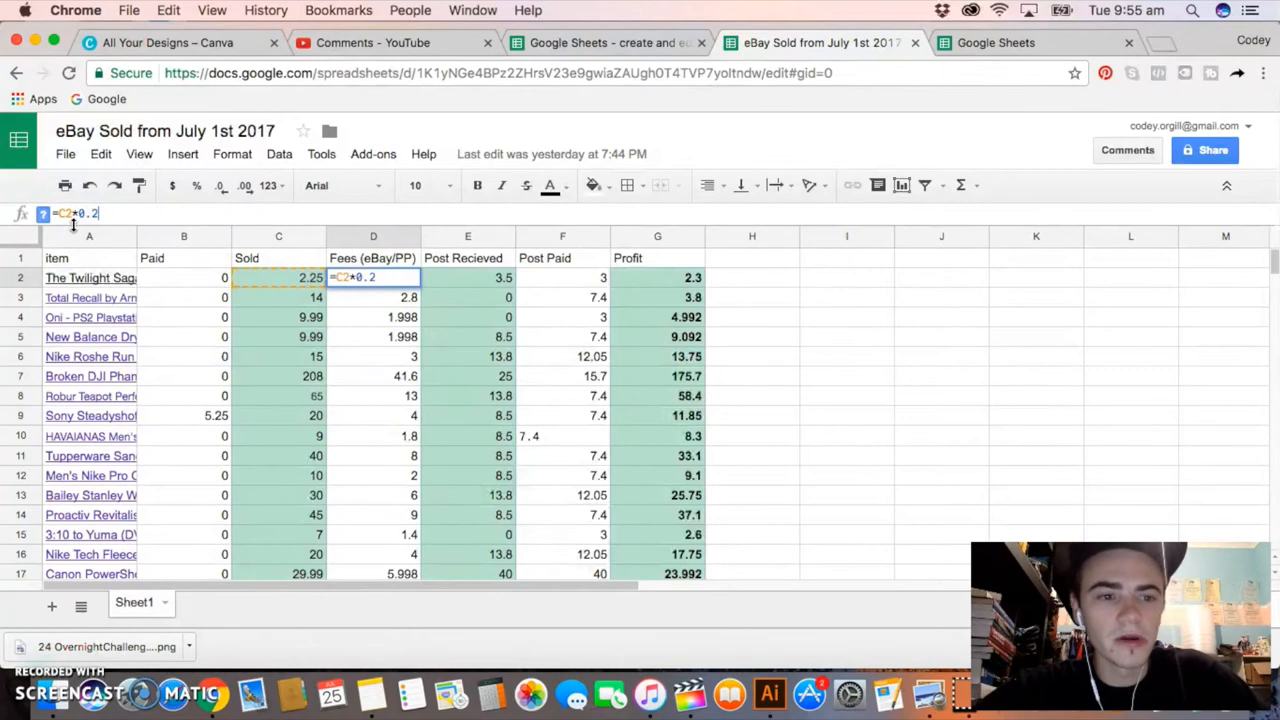
mouse_move(312, 317)
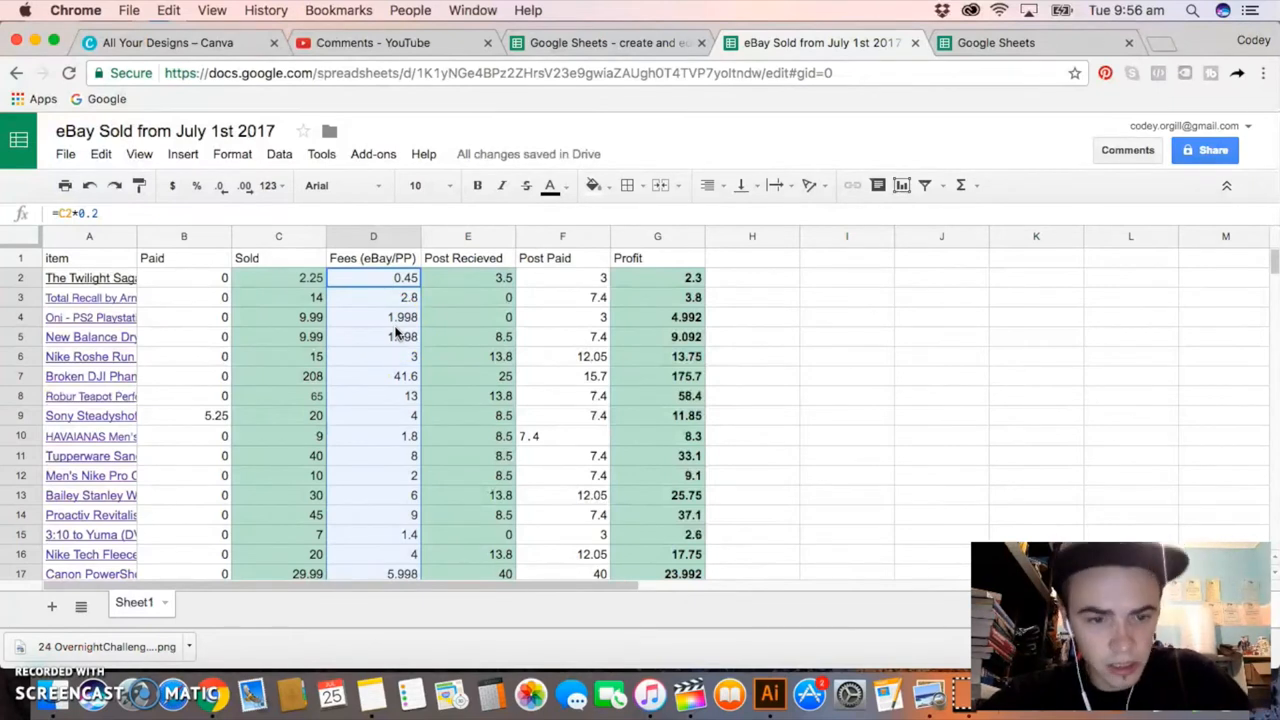
scroll("down", 3)
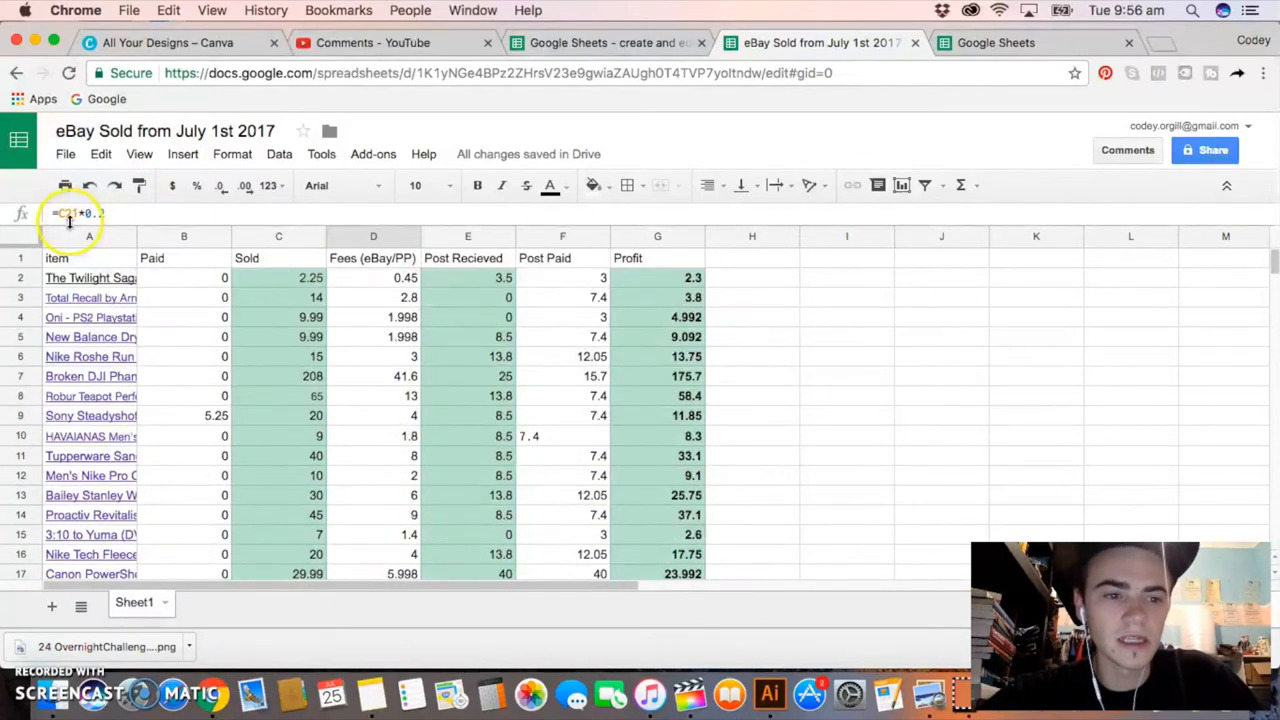
scroll("down", 3)
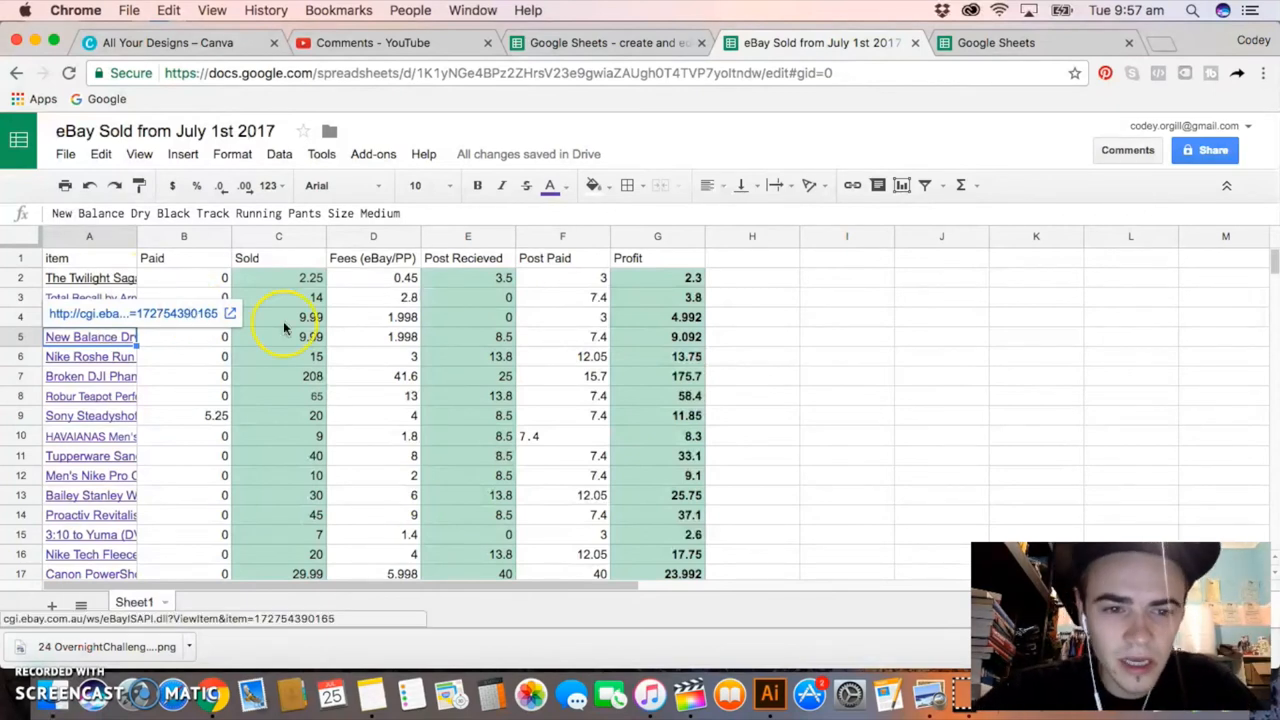
left_click(467, 336)
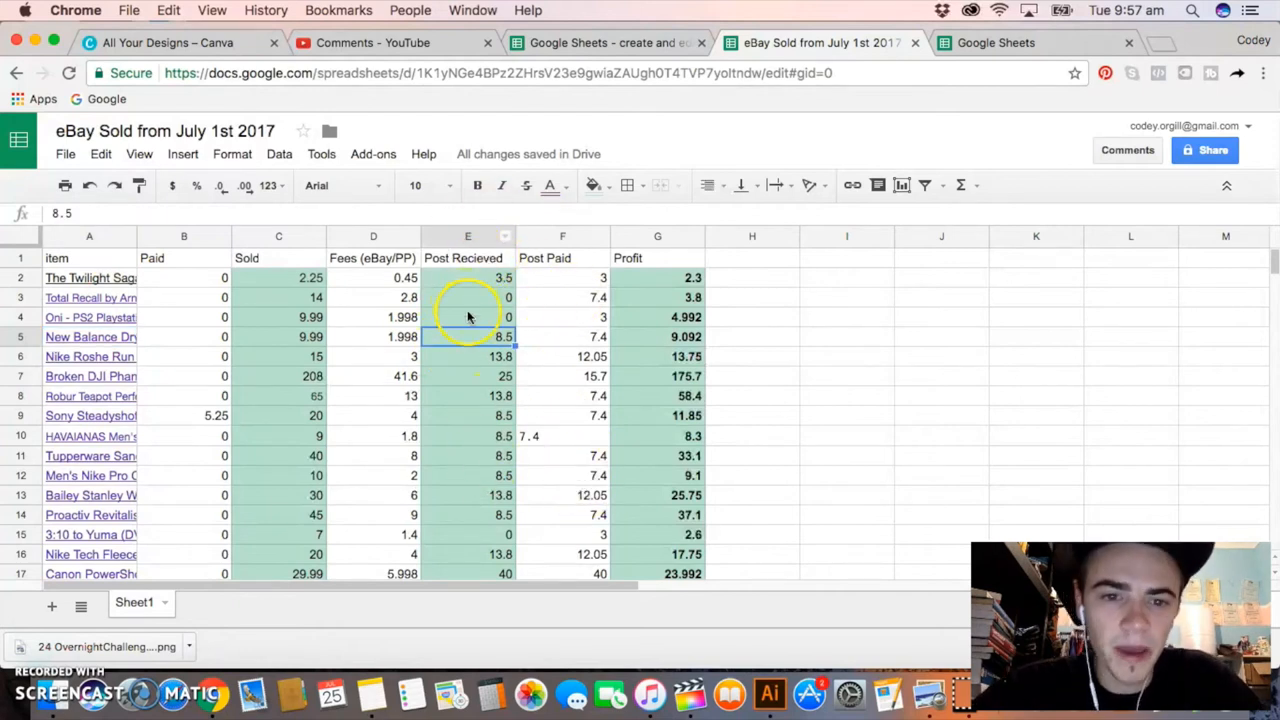
left_click(467, 277)
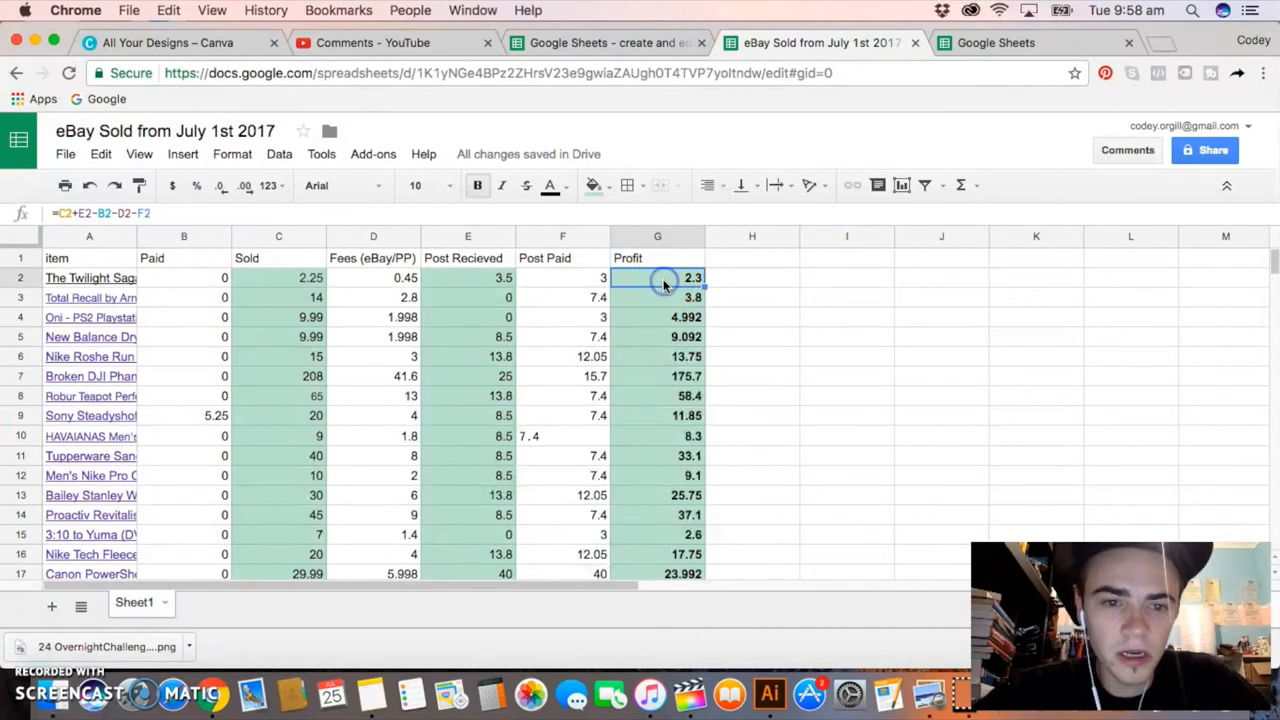
Step: Open cell G2 for editing to enter =C2+E2-B2-D2-F2
double_click(657, 277)
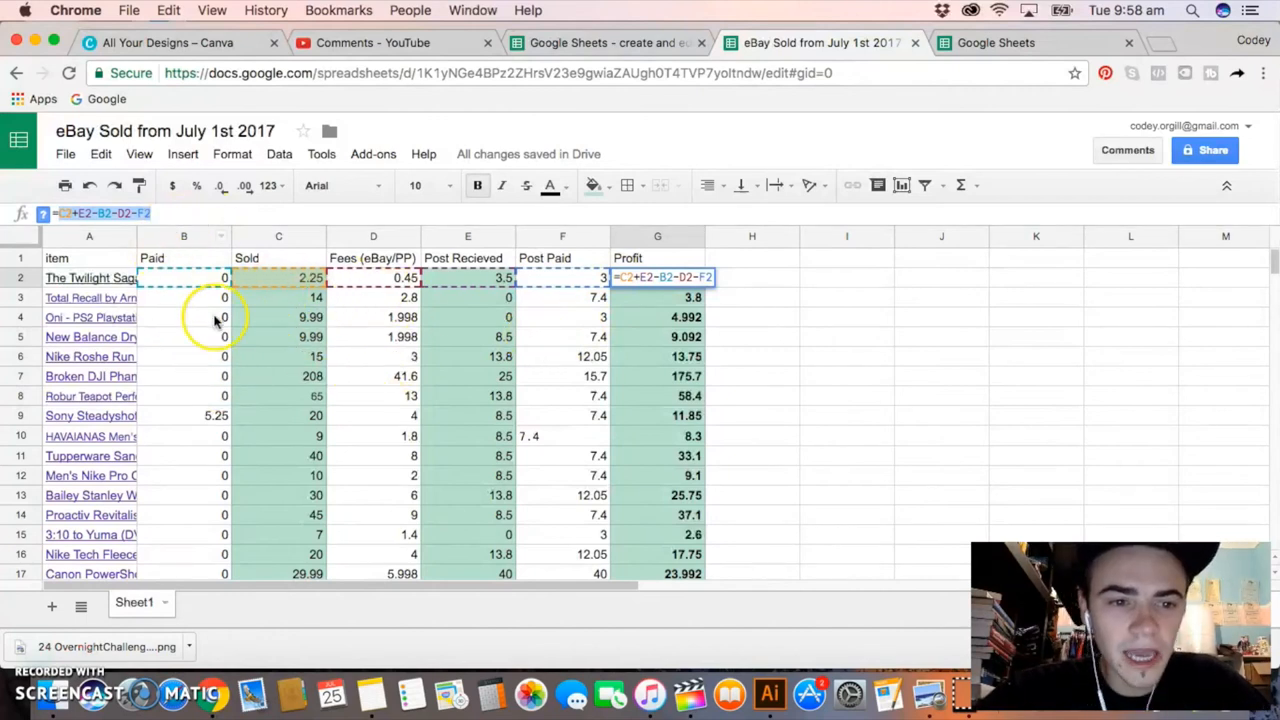
mouse_move(375, 237)
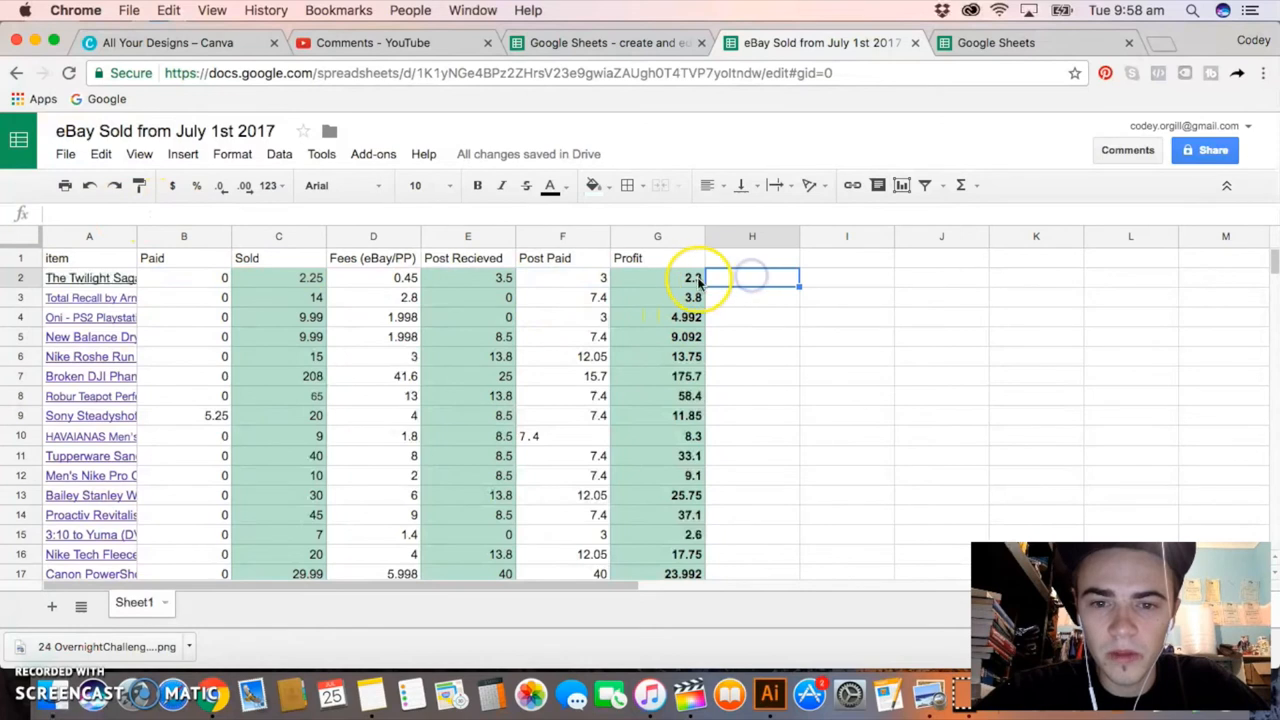
left_click(657, 277)
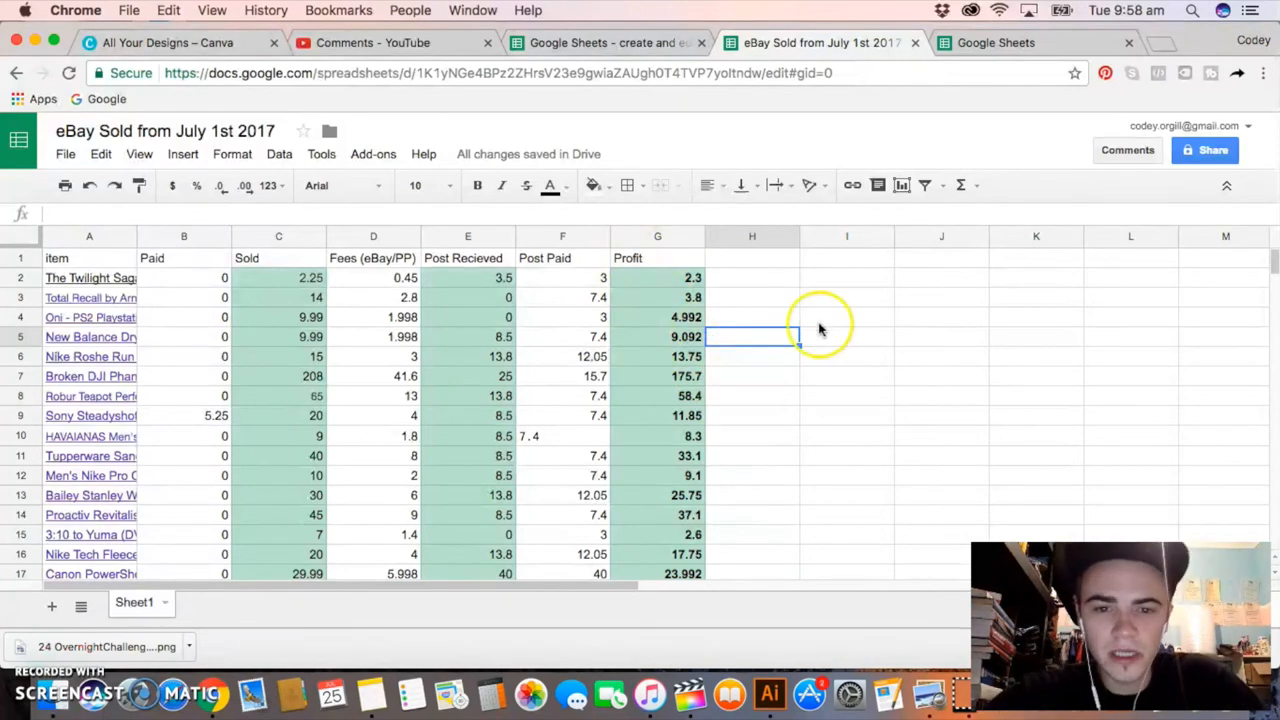
mouse_move(745, 290)
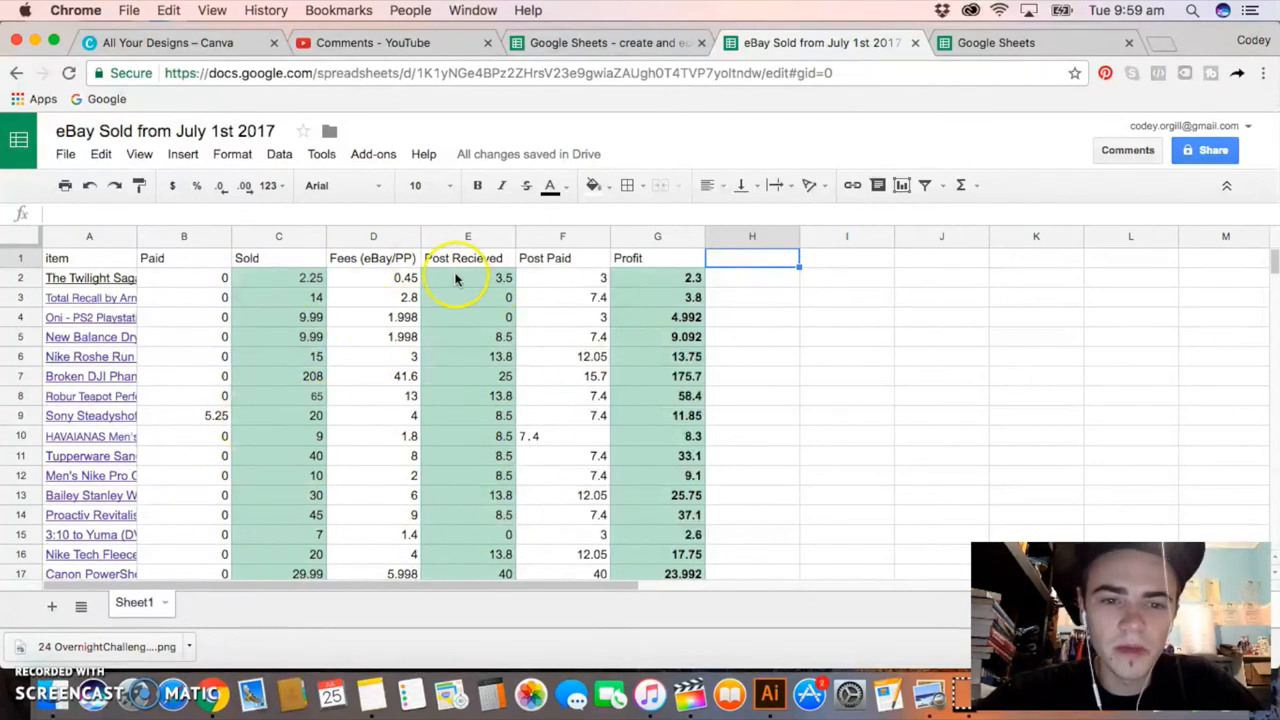
left_click(657, 258)
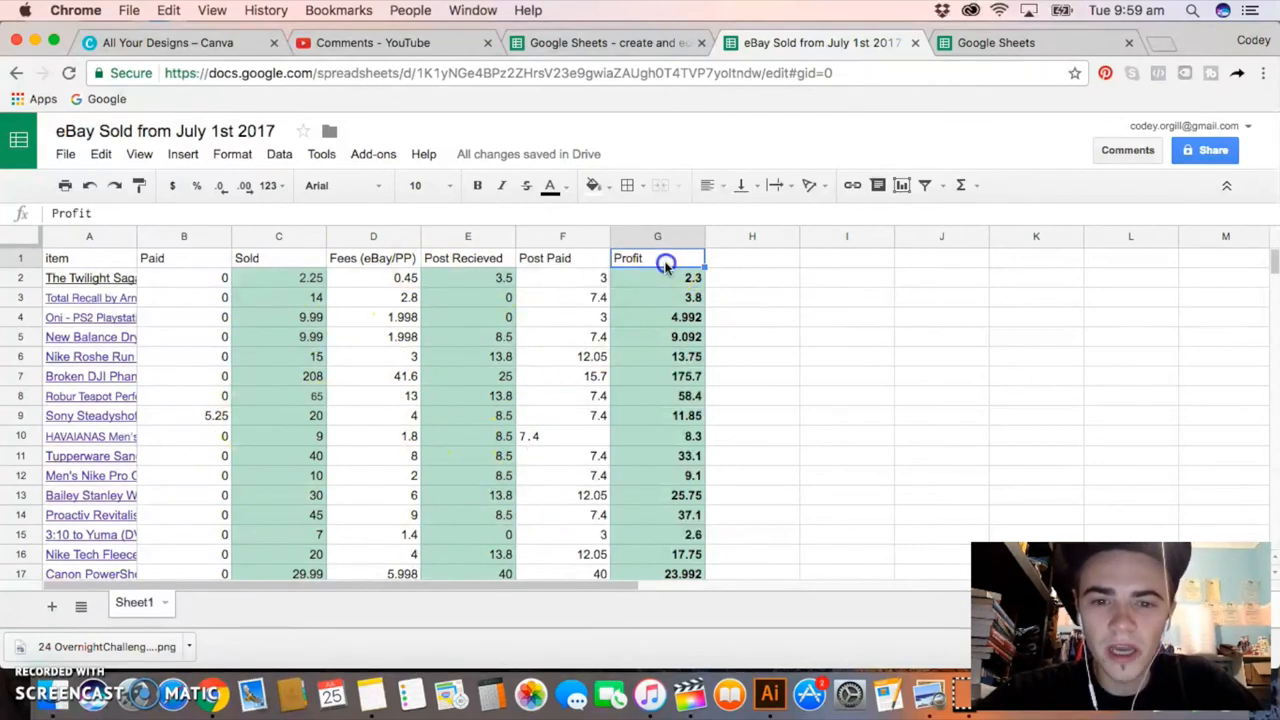
left_click(752, 277)
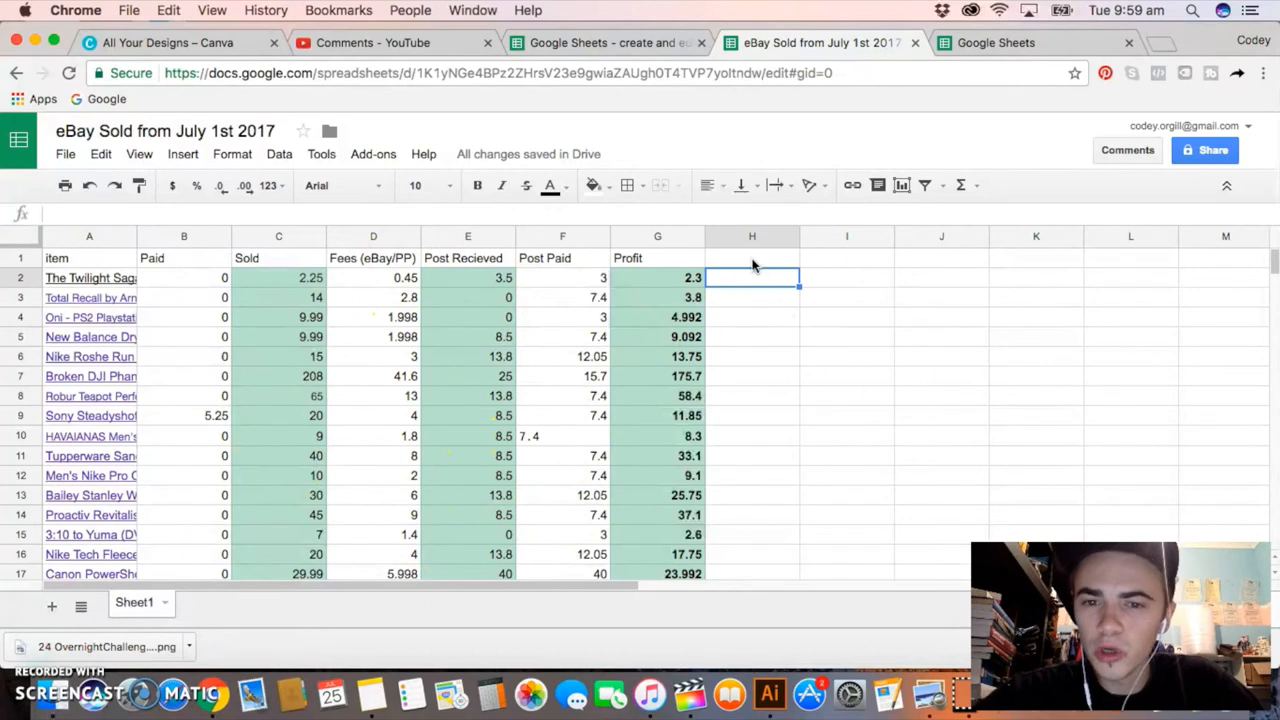
left_click(752, 258)
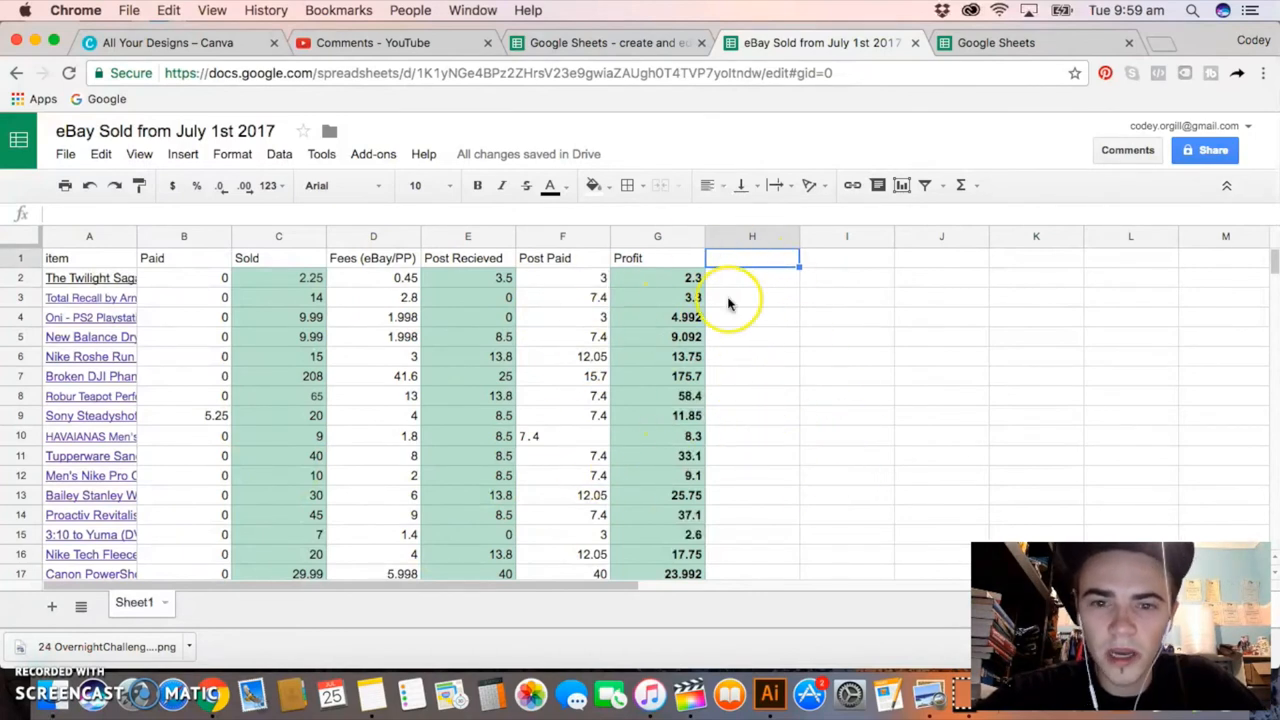
mouse_move(808, 355)
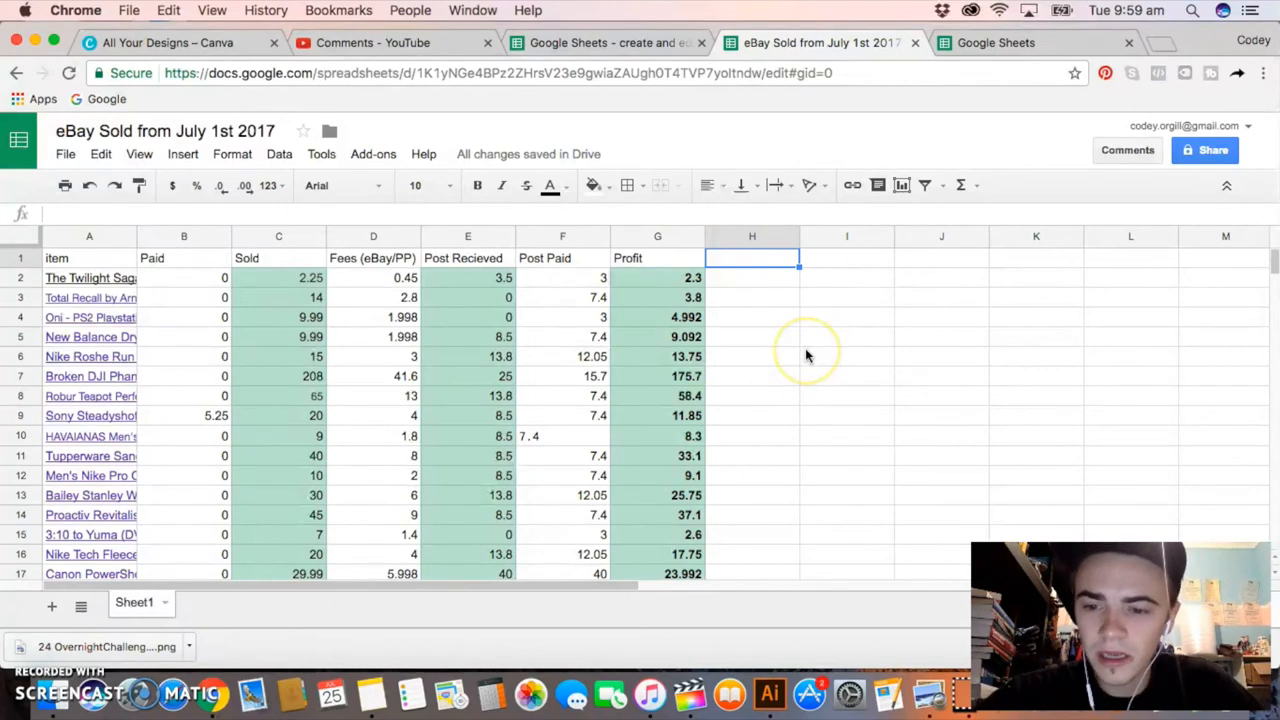
mouse_move(745, 232)
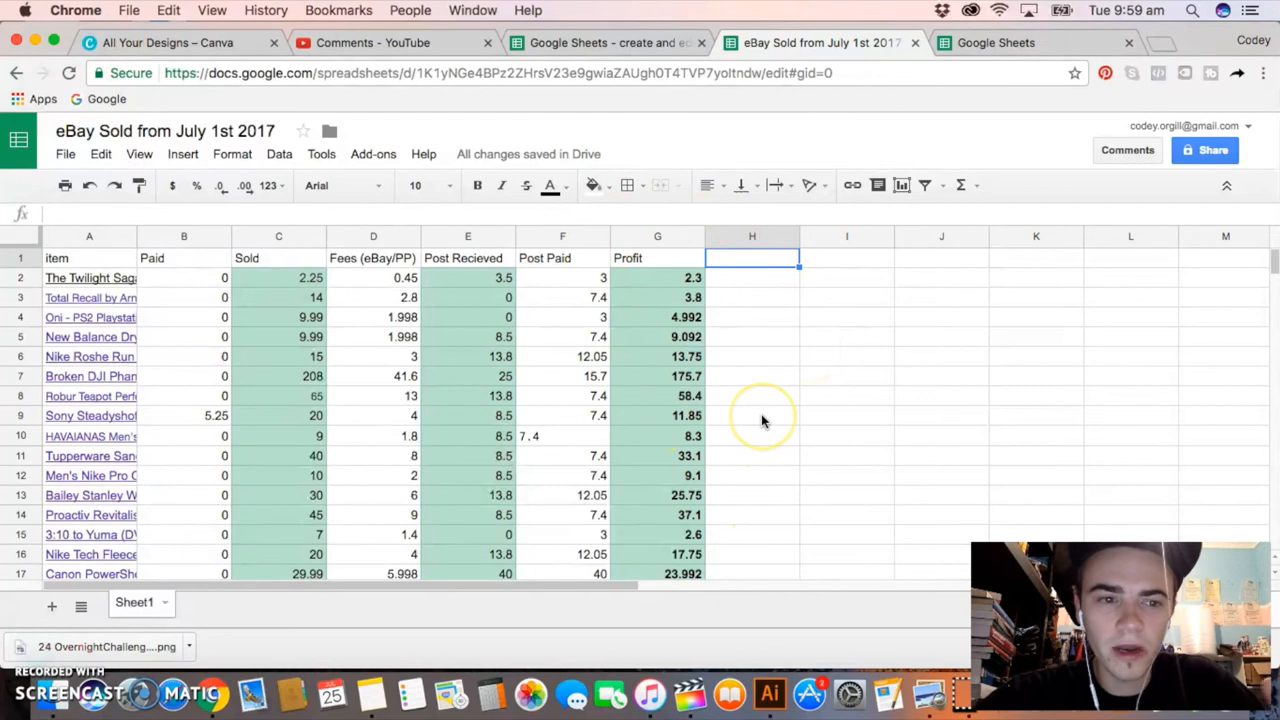
mouse_move(740, 320)
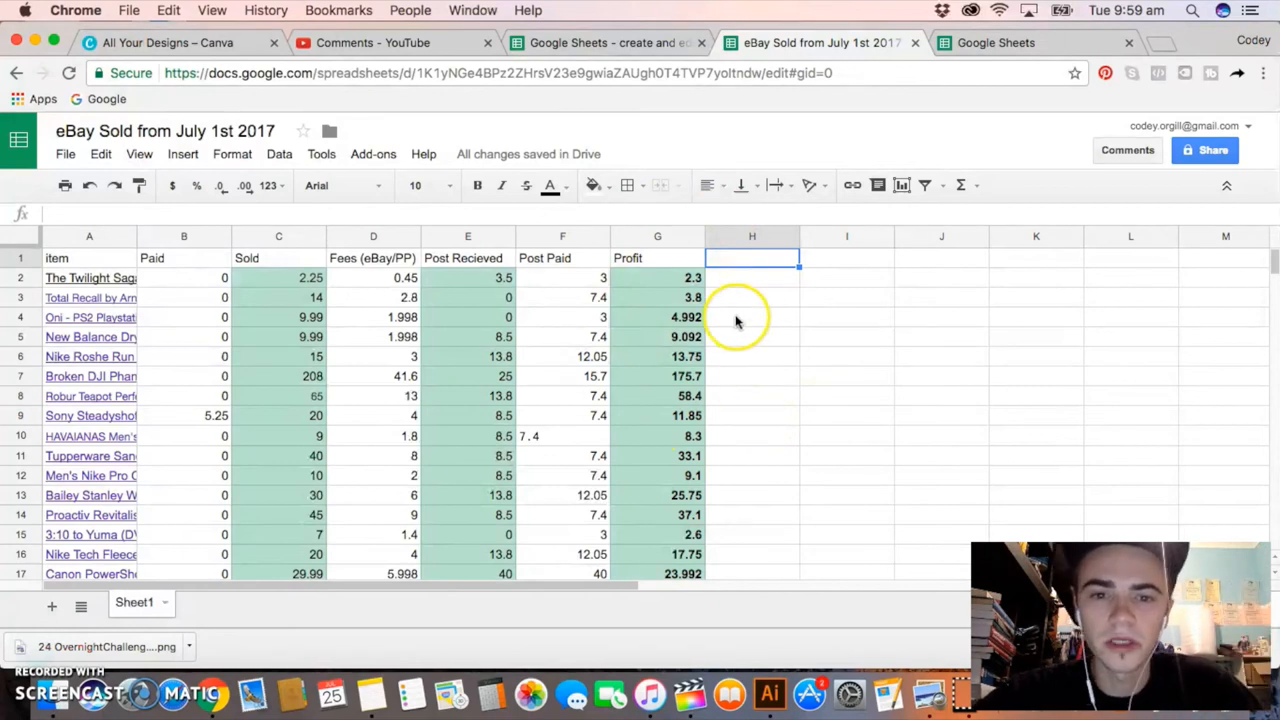
mouse_move(425, 318)
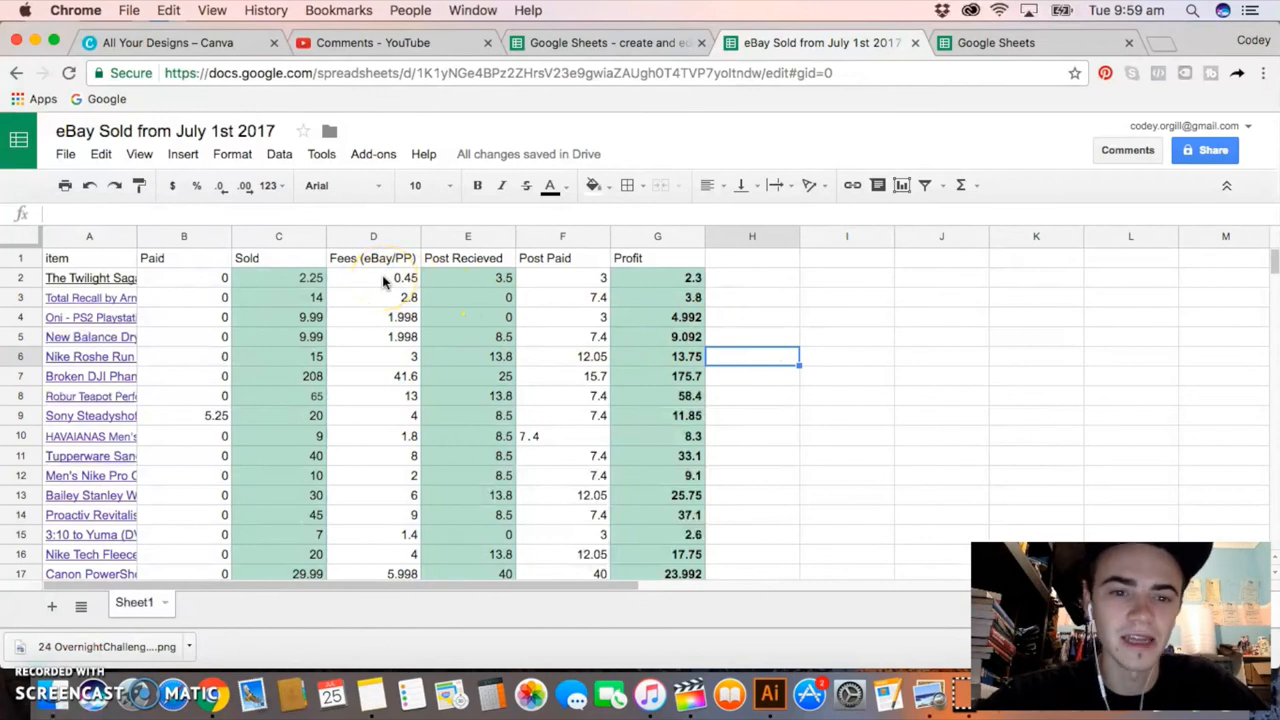
mouse_move(785, 255)
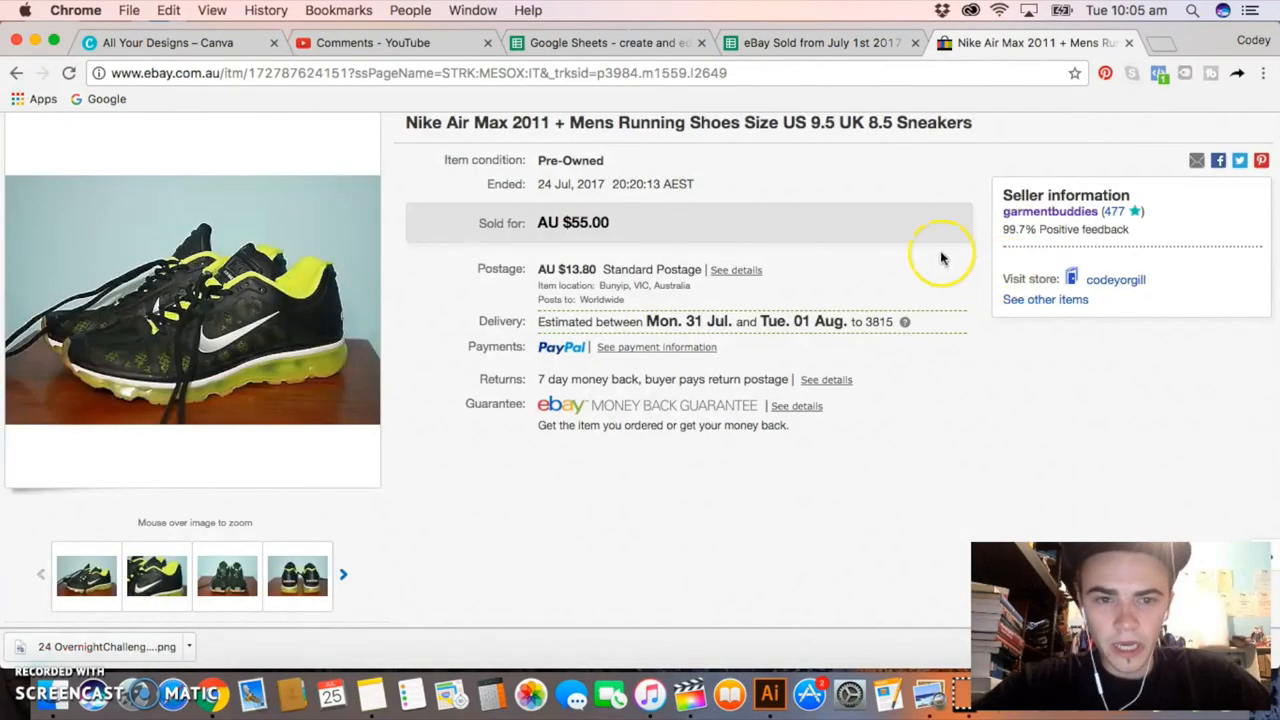
mouse_move(858, 403)
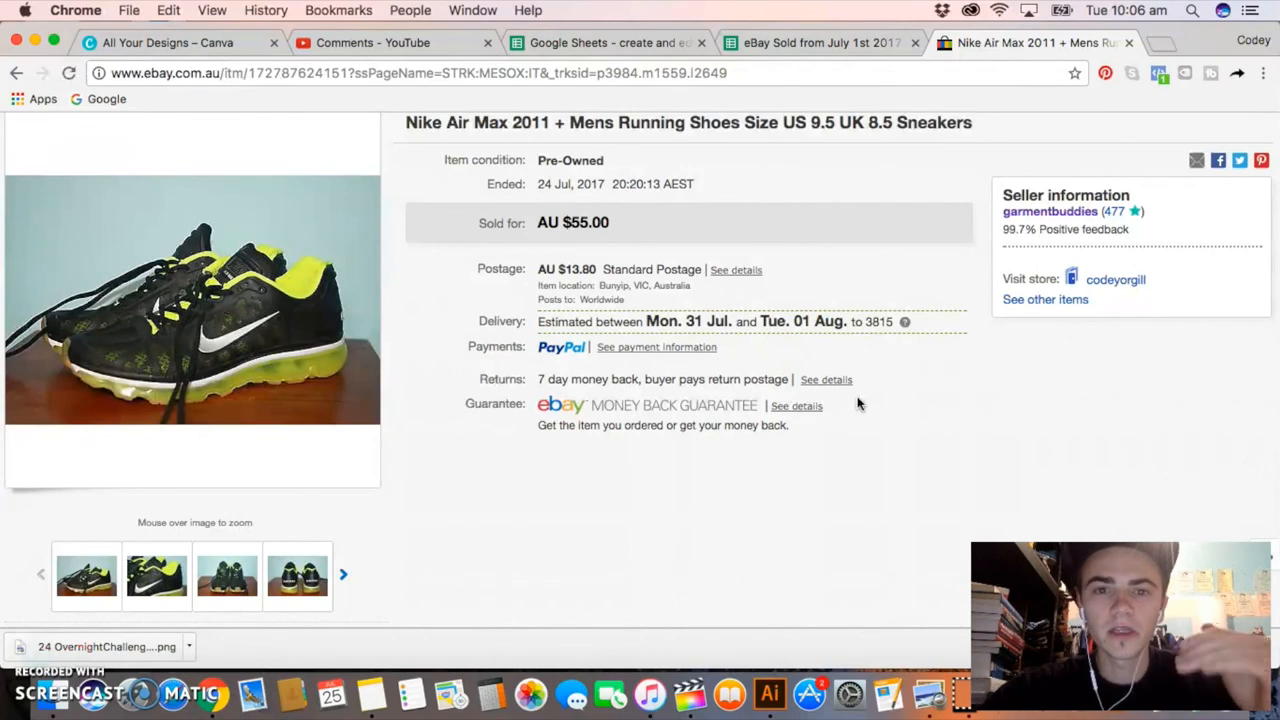
mouse_move(903, 90)
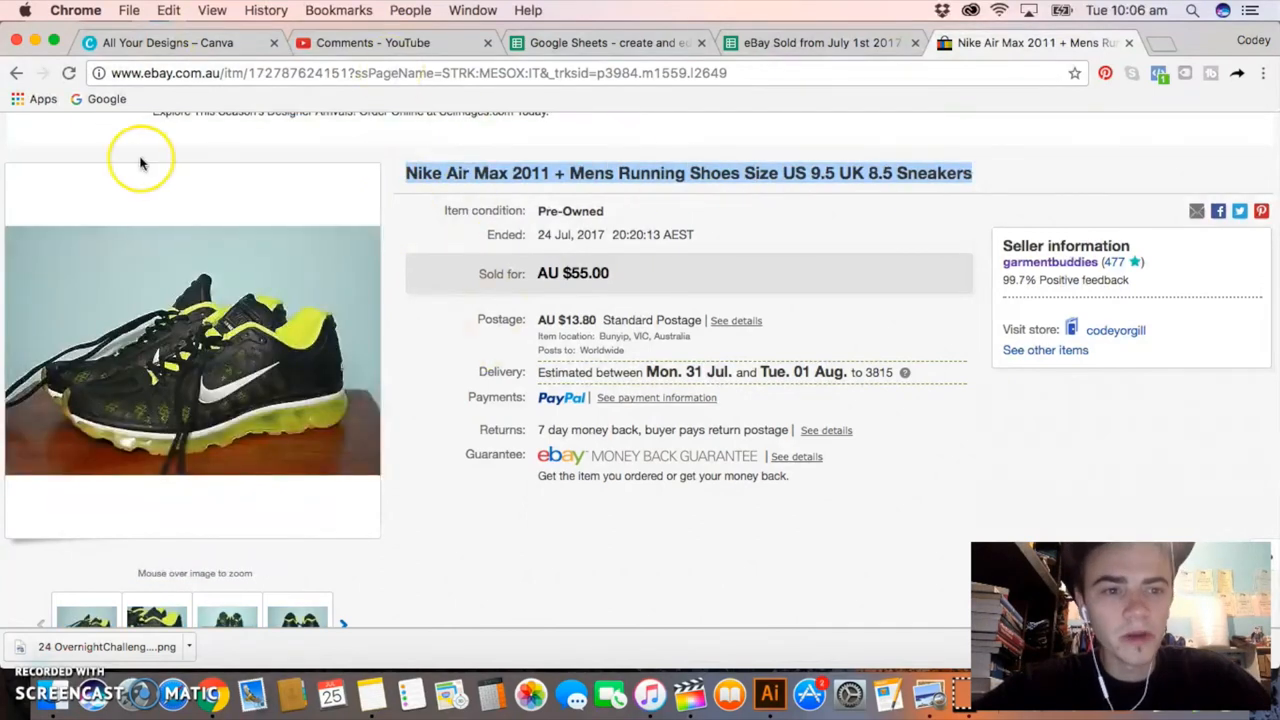
mouse_move(345, 388)
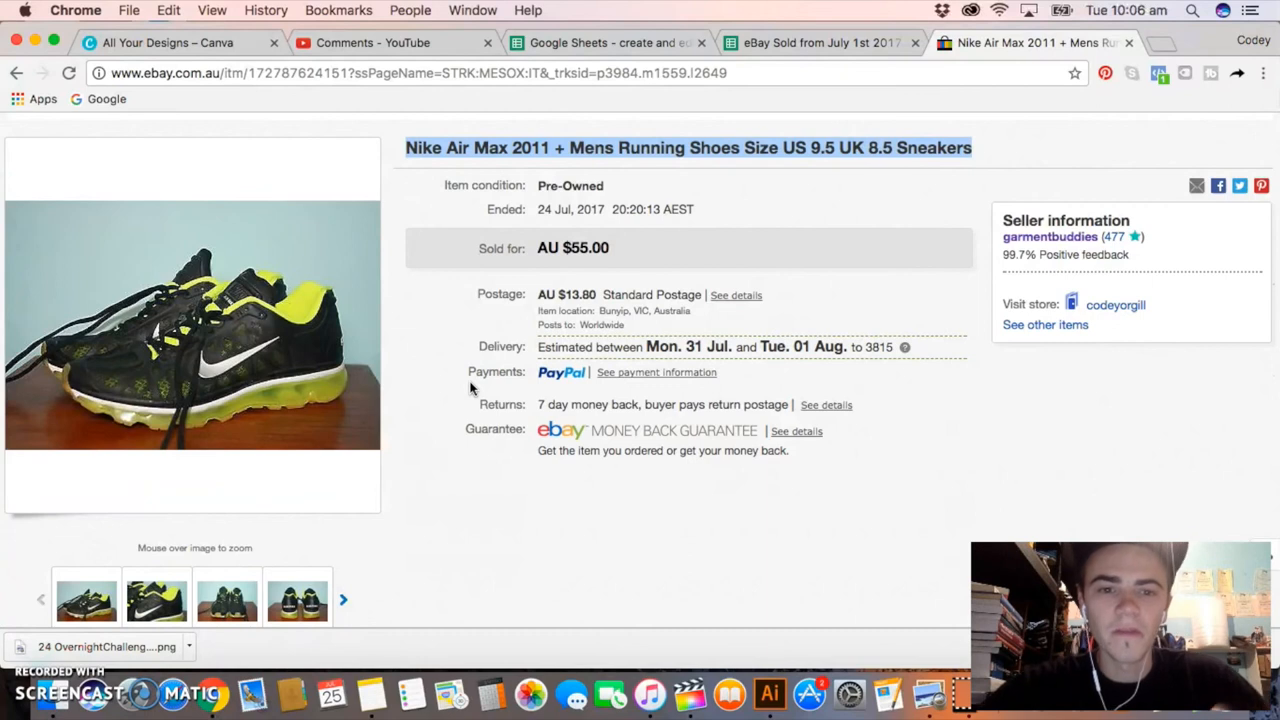
mouse_move(454, 311)
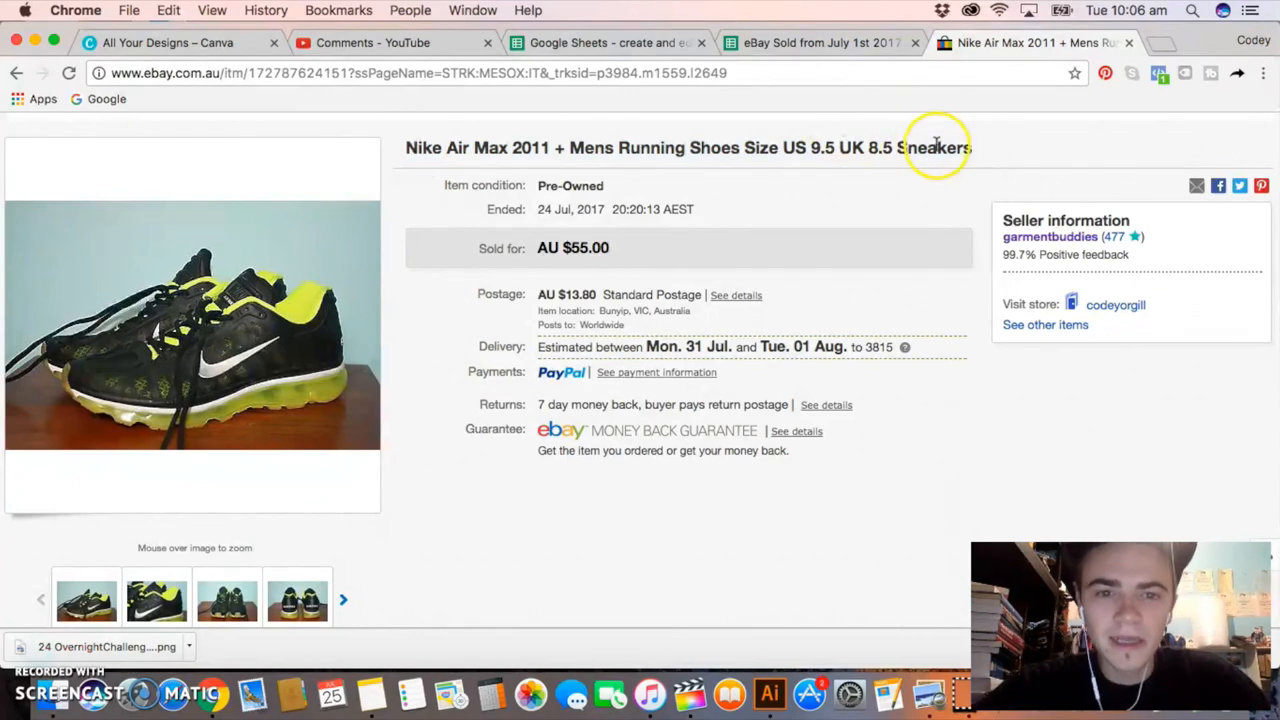
Step: Return from the Nike Air Max eBay listing to the sales spreadsheet tab
left_click(610, 42)
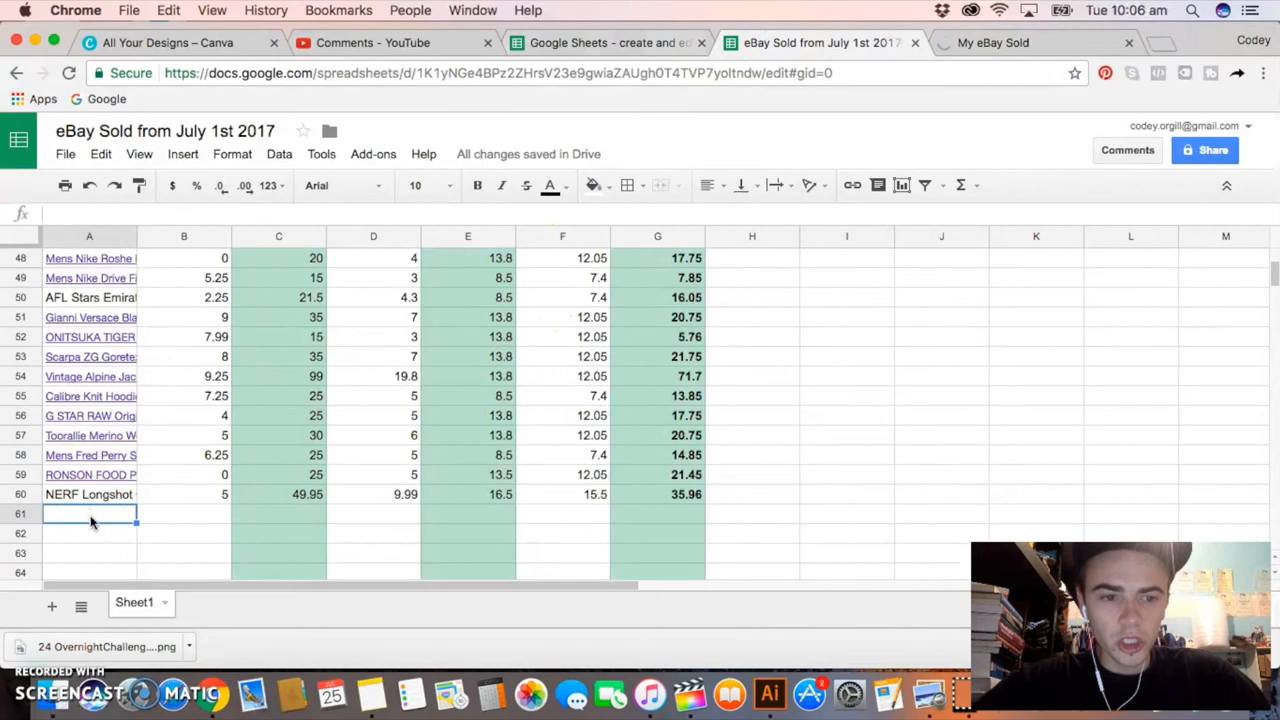
Step: Enter 'Nike Air Max 2017 + Mens Running Shoes Size US 9.5 UK 8.5...' as the item
type("Nike Air Max 2017 + Mens Running Shoes Size US 9.5 UK 8.5...")
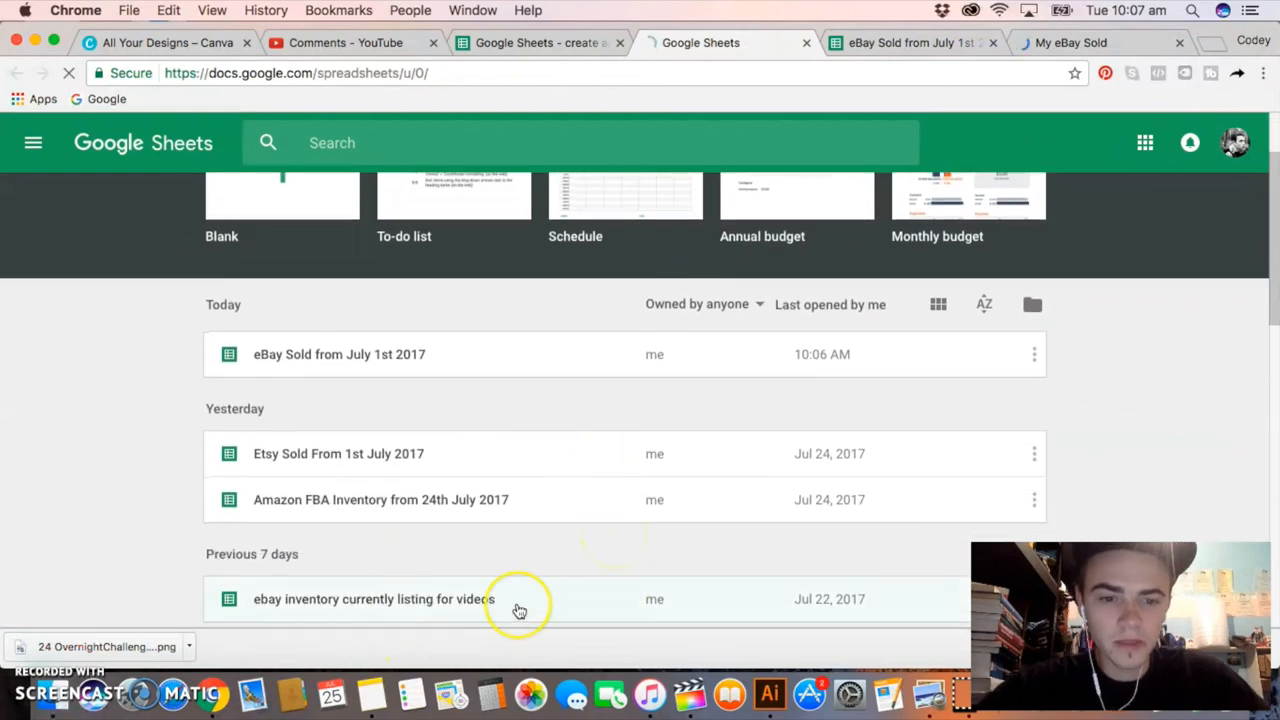
Step: Open 'ebay inventory currently listing for videos' and scroll through its items
scroll("down", 3)
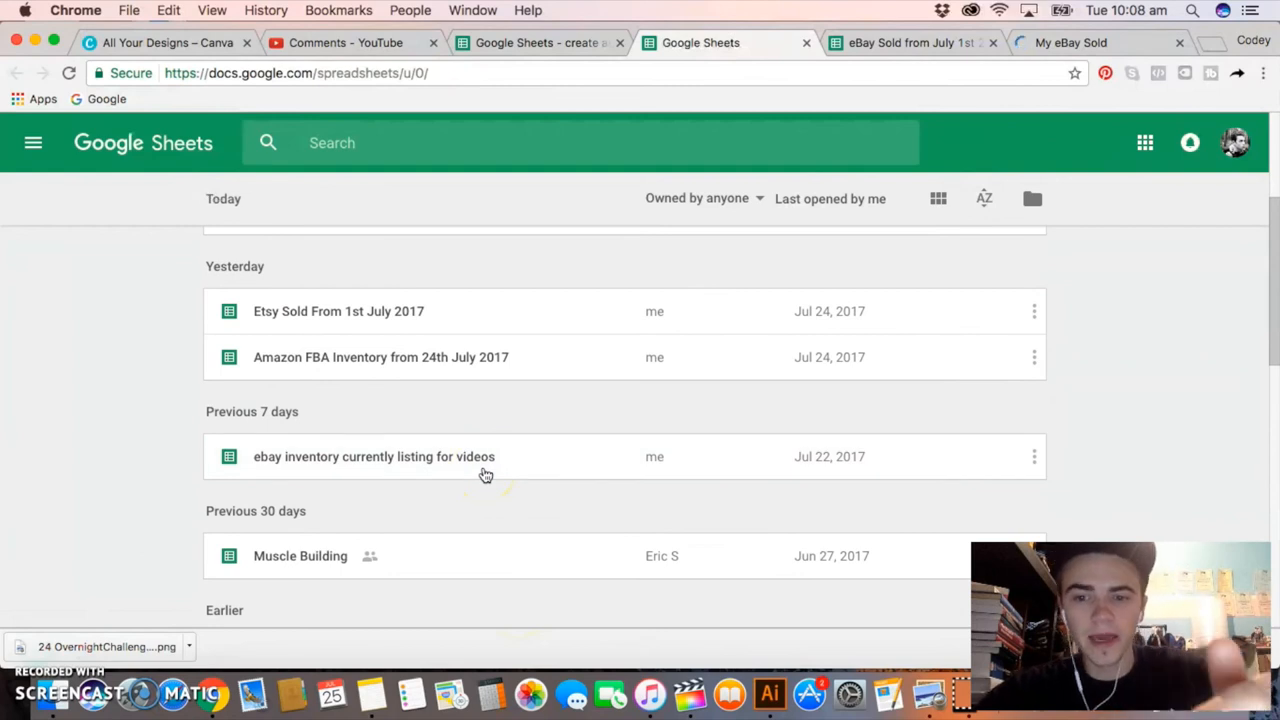
mouse_move(460, 468)
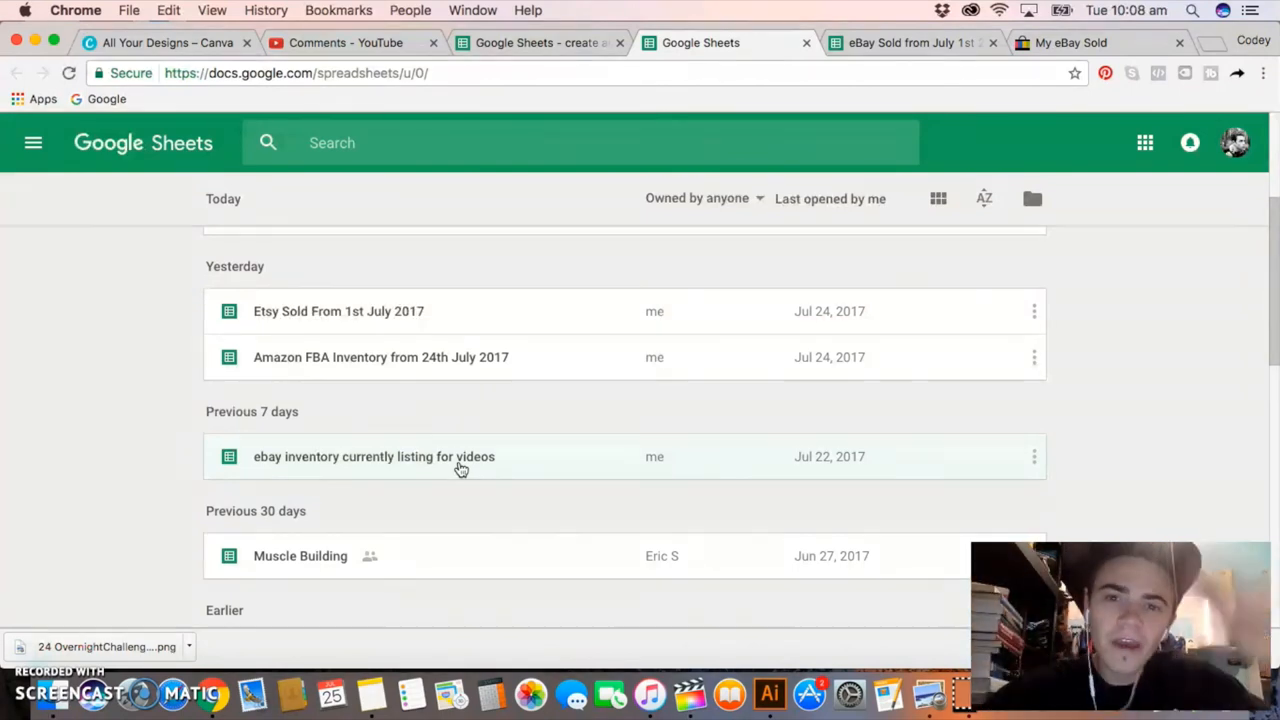
double_click(373, 456)
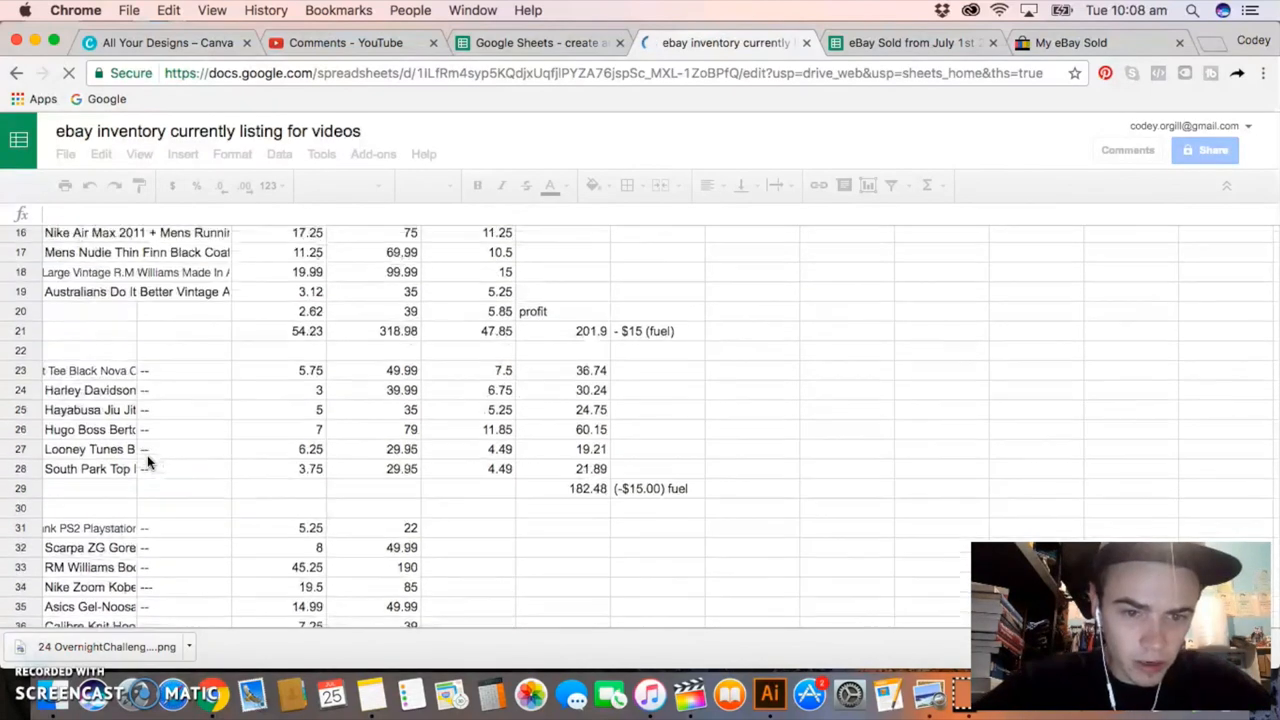
scroll("down", 3)
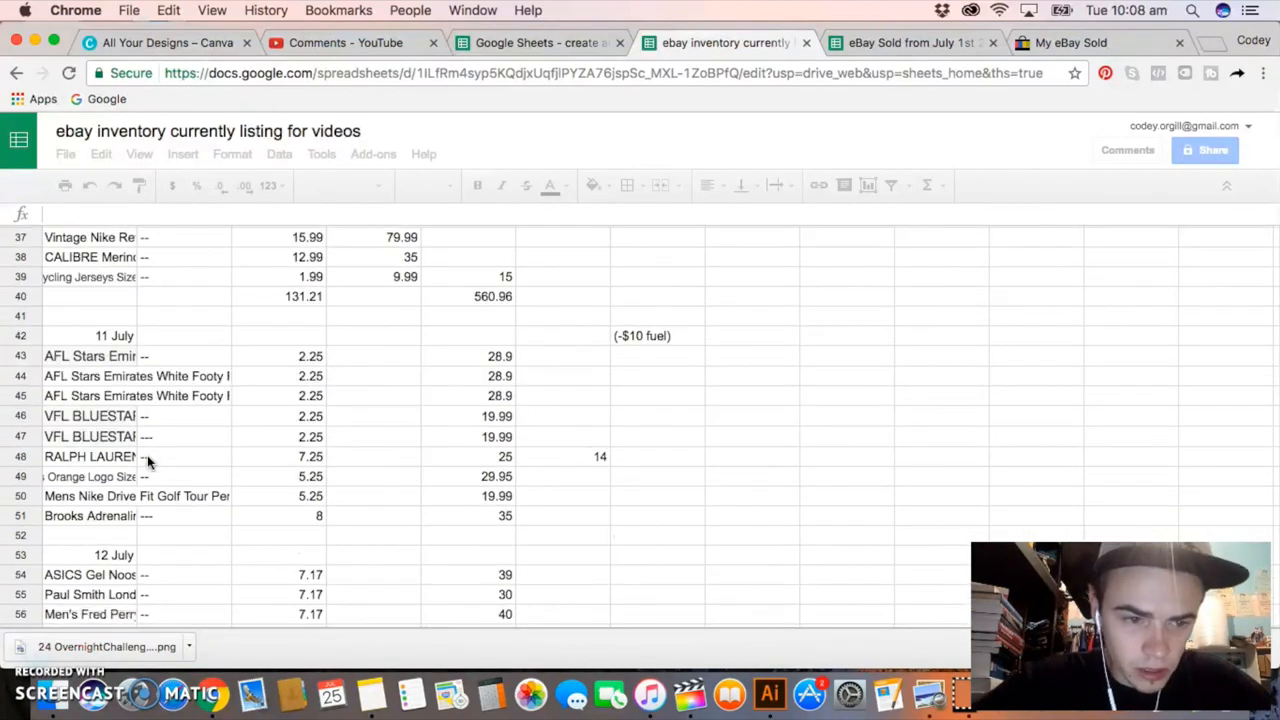
Step: Enter sold price 55 and postage received 13.80 for the Nike Air Max row
left_click(910, 42)
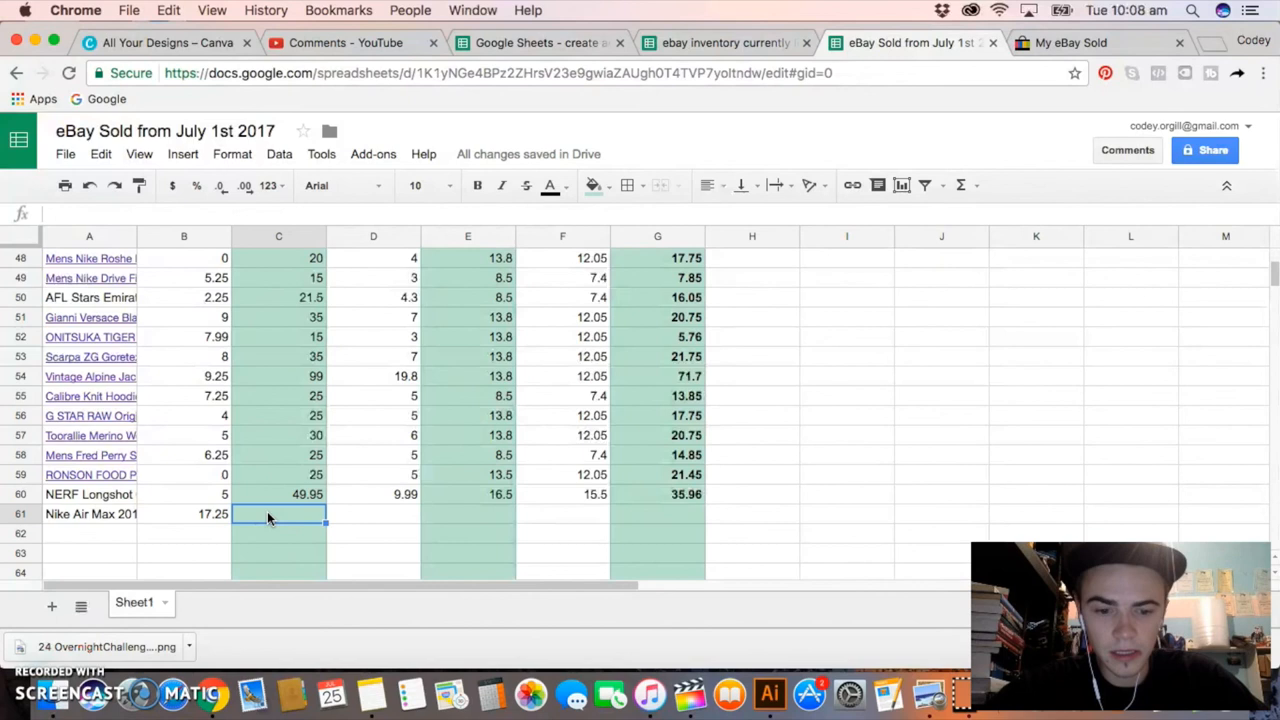
type("55")
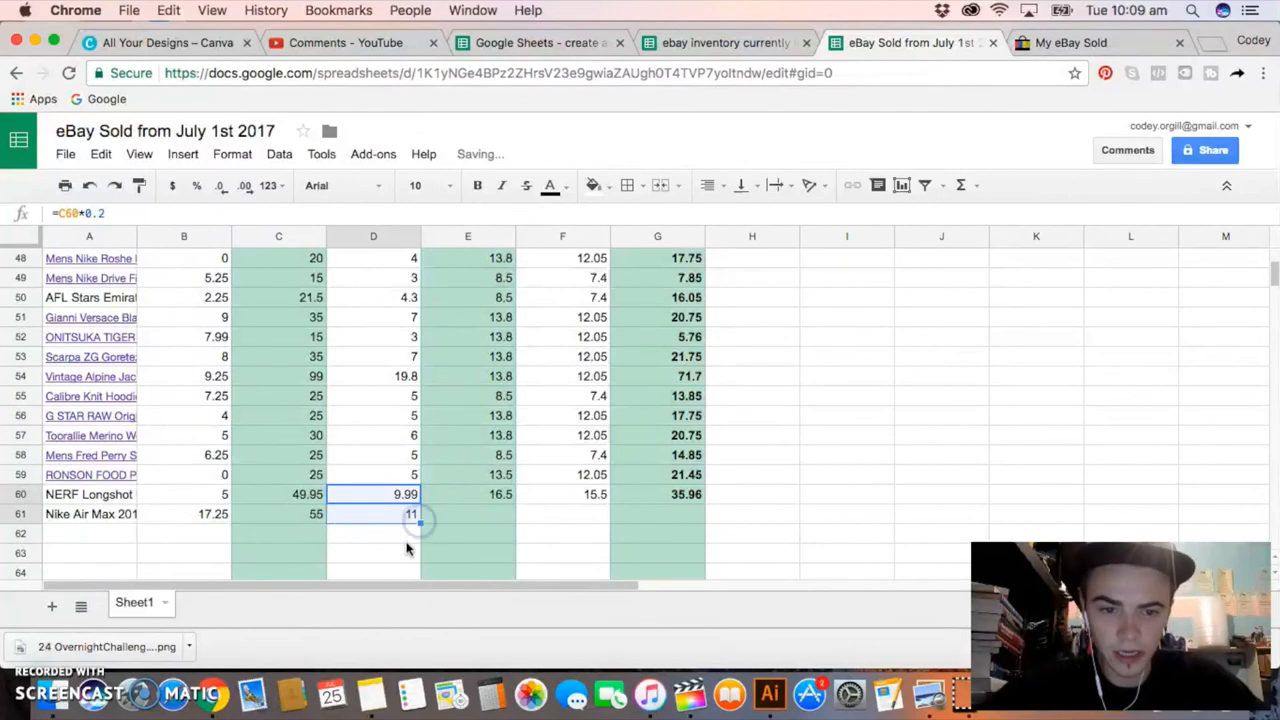
left_click(467, 513)
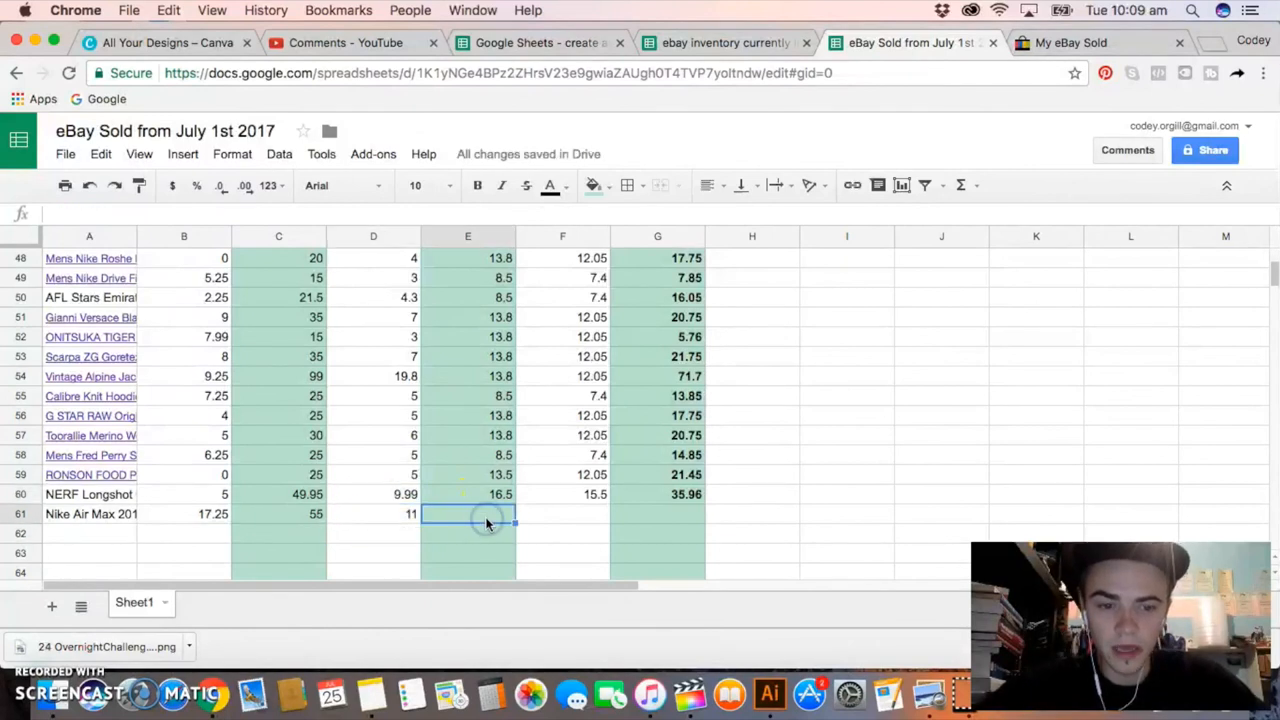
type("13.80")
left_click(563, 514)
type("12.05")
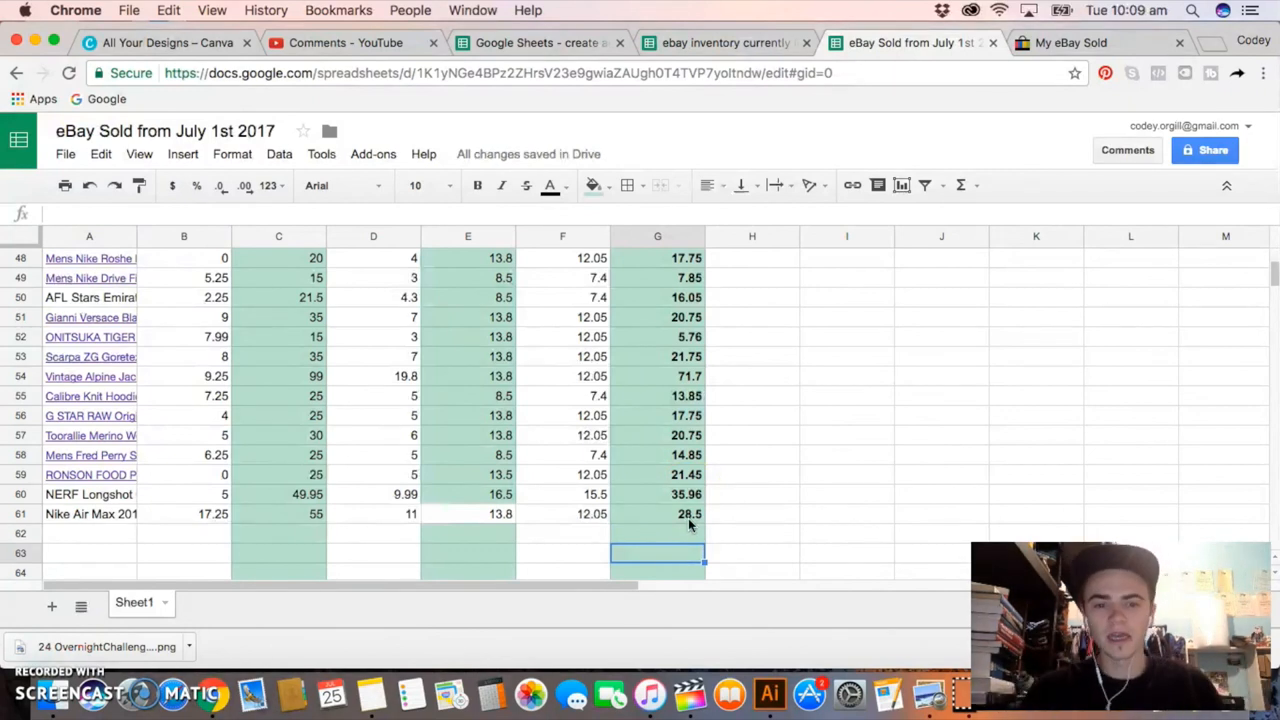
left_click(373, 513)
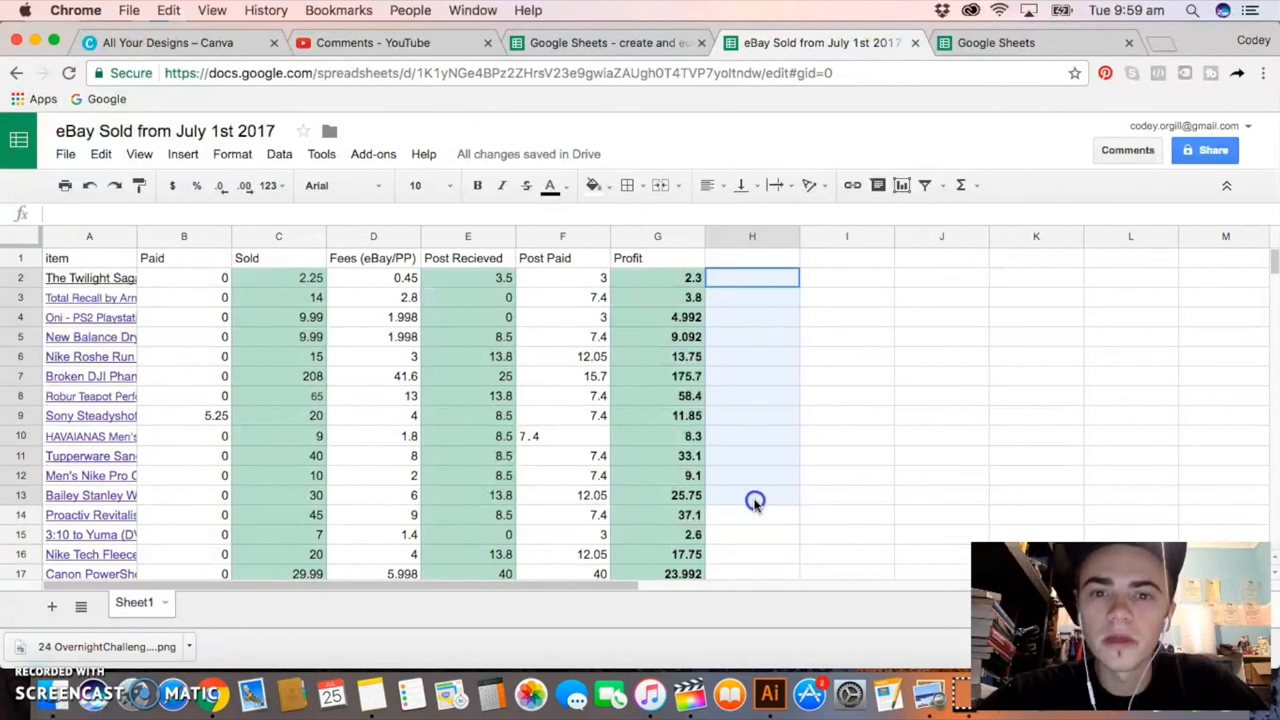
left_click(847, 398)
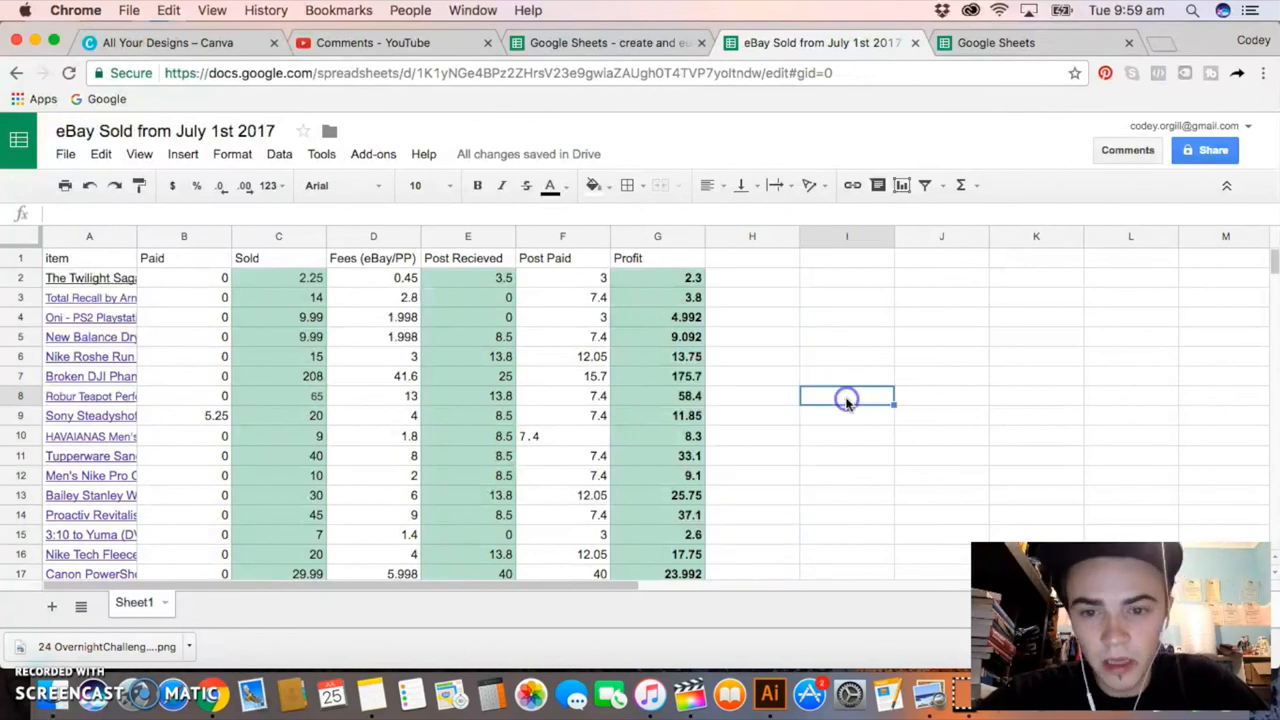